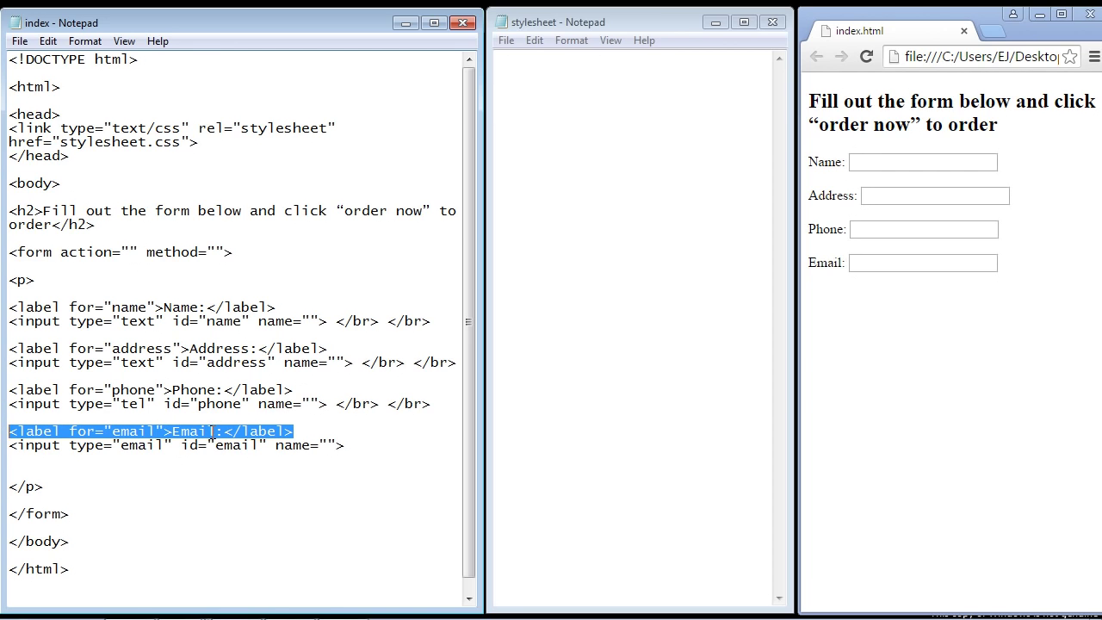
# - Show how each label's for attribute matches its input id, focusing Name and Address fields
pyautogui.click(204, 306)
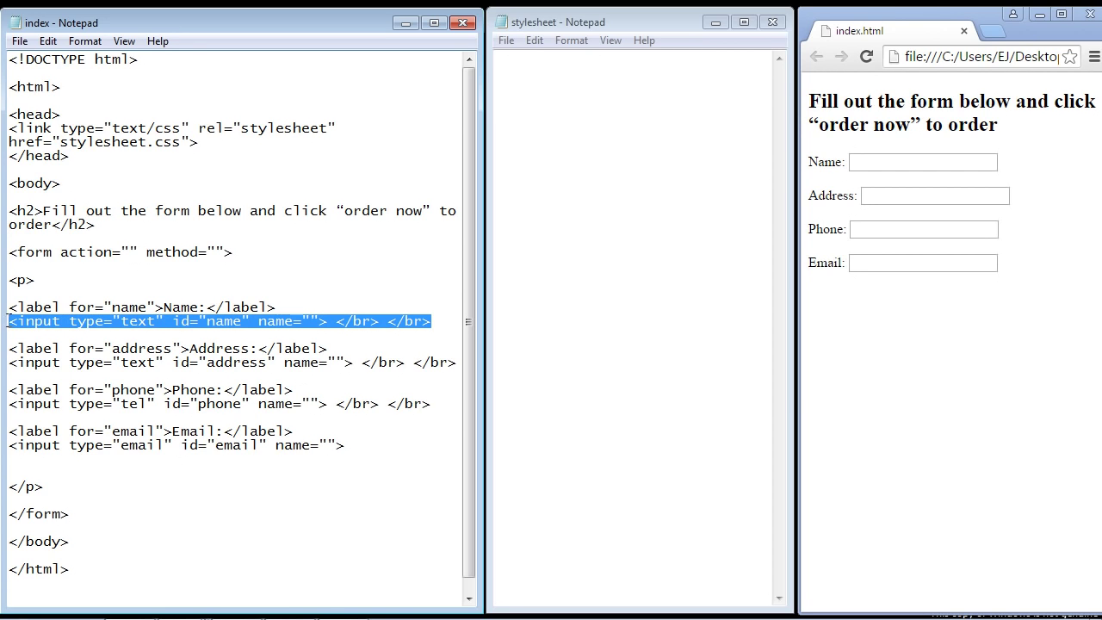
pyautogui.click(72, 307)
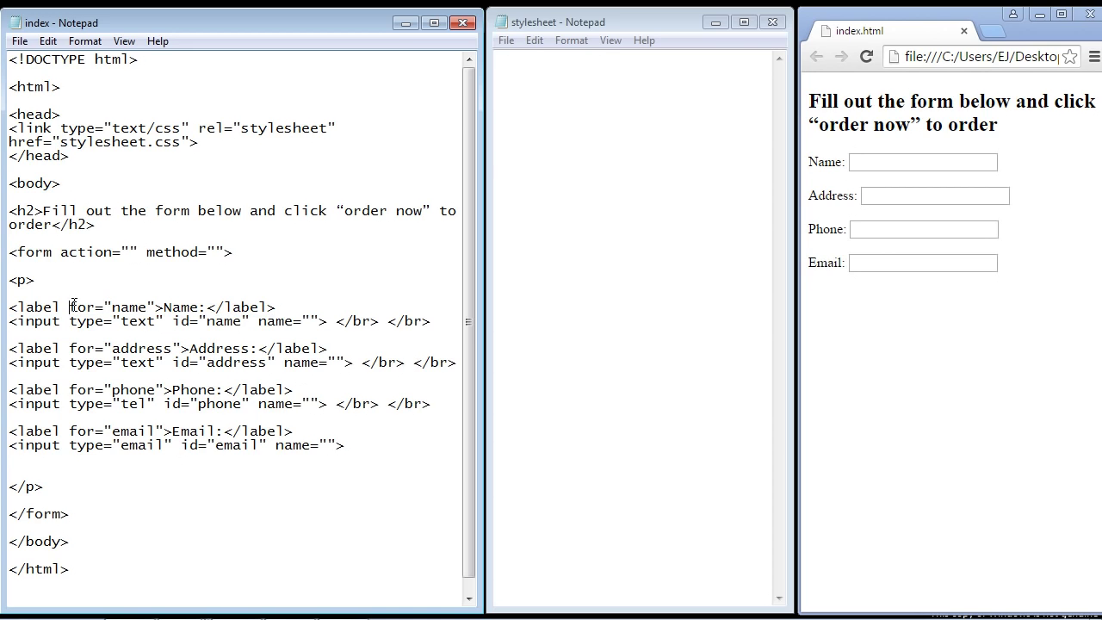
pyautogui.doubleClick(104, 307)
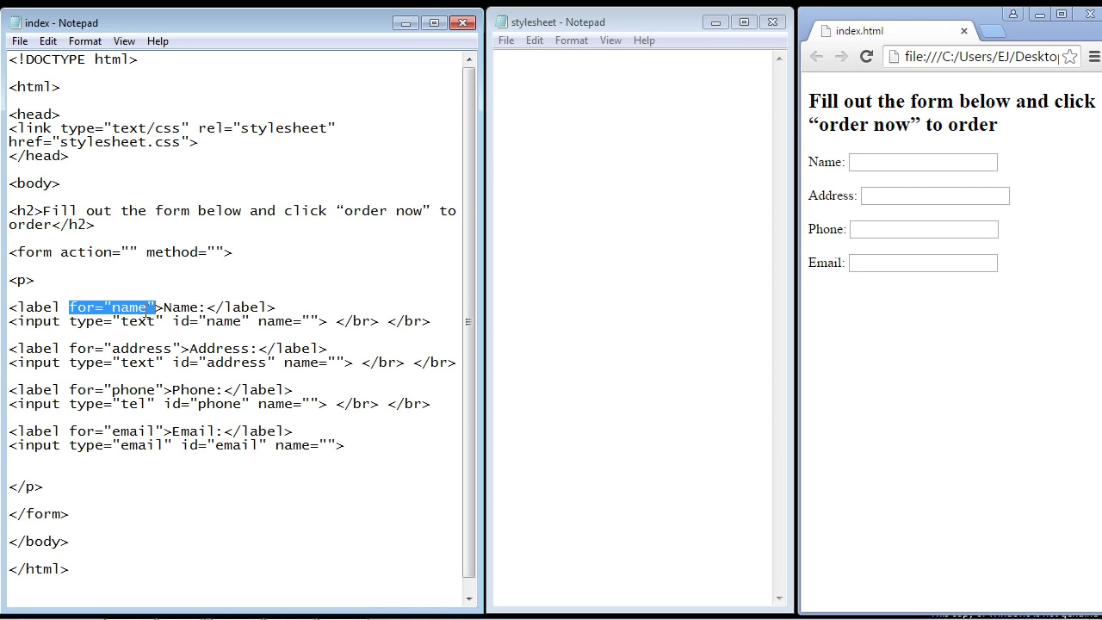
pyautogui.doubleClick(207, 321)
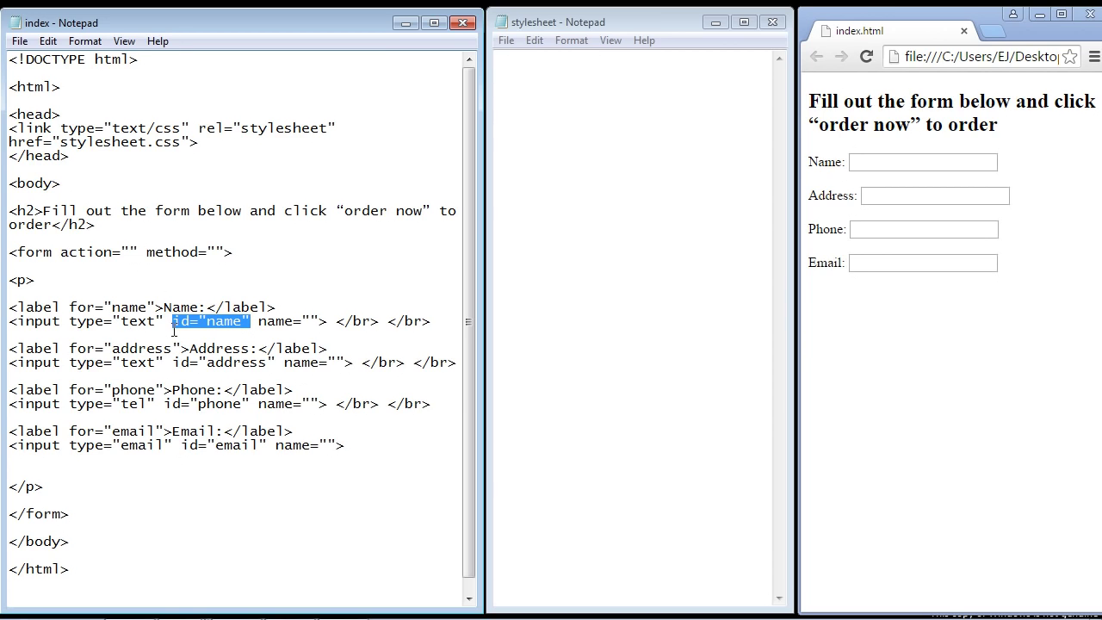
pyautogui.moveTo(151, 307)
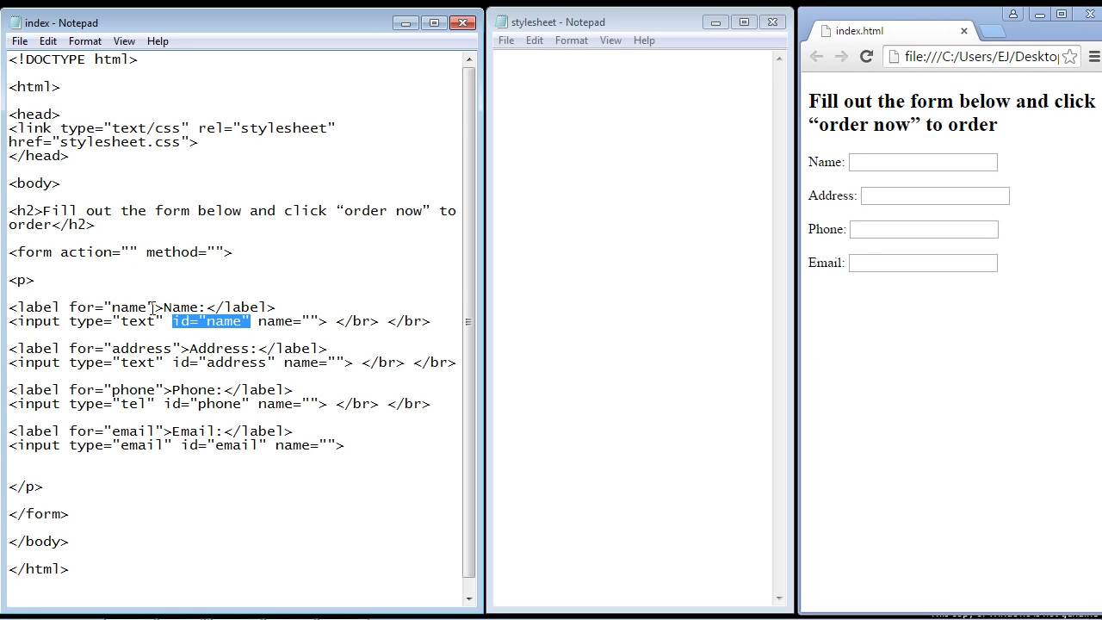
pyautogui.moveTo(827, 169)
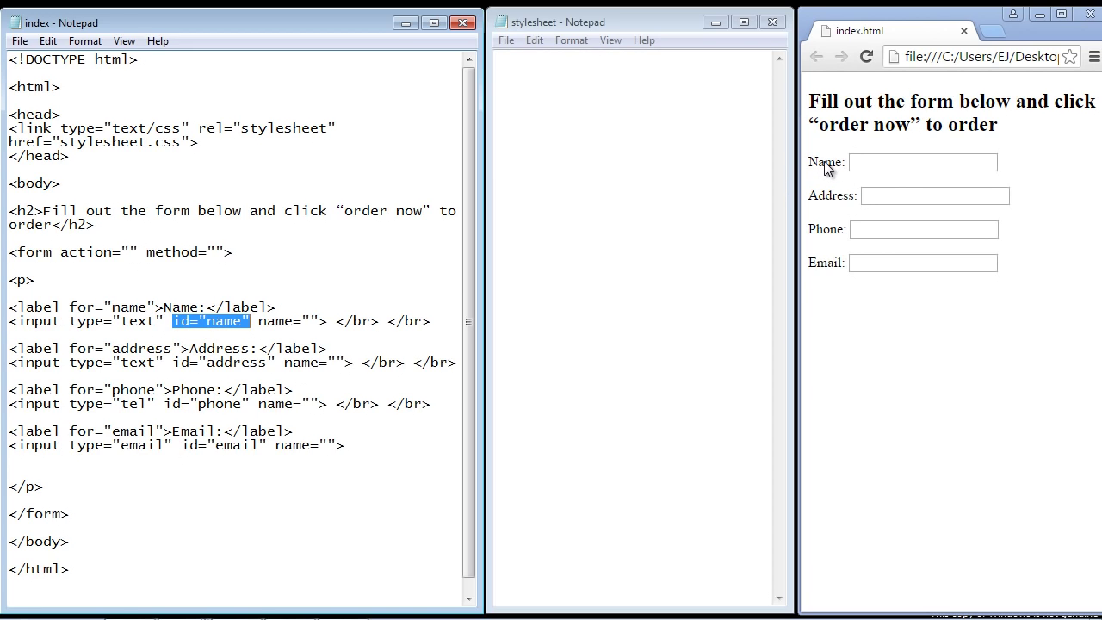
pyautogui.click(923, 162)
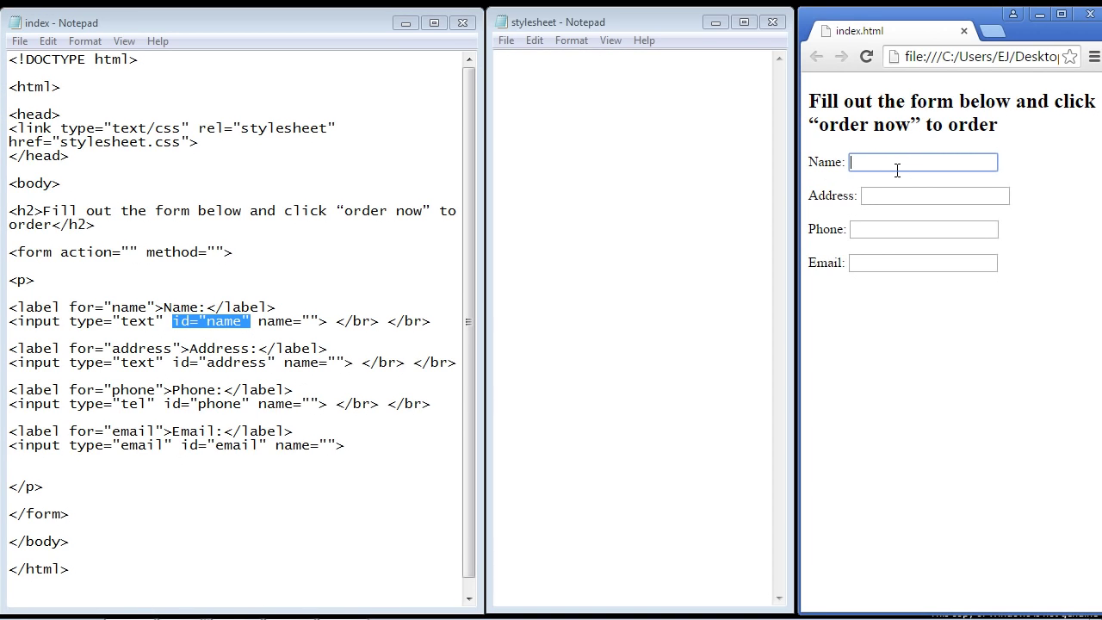
pyautogui.click(935, 195)
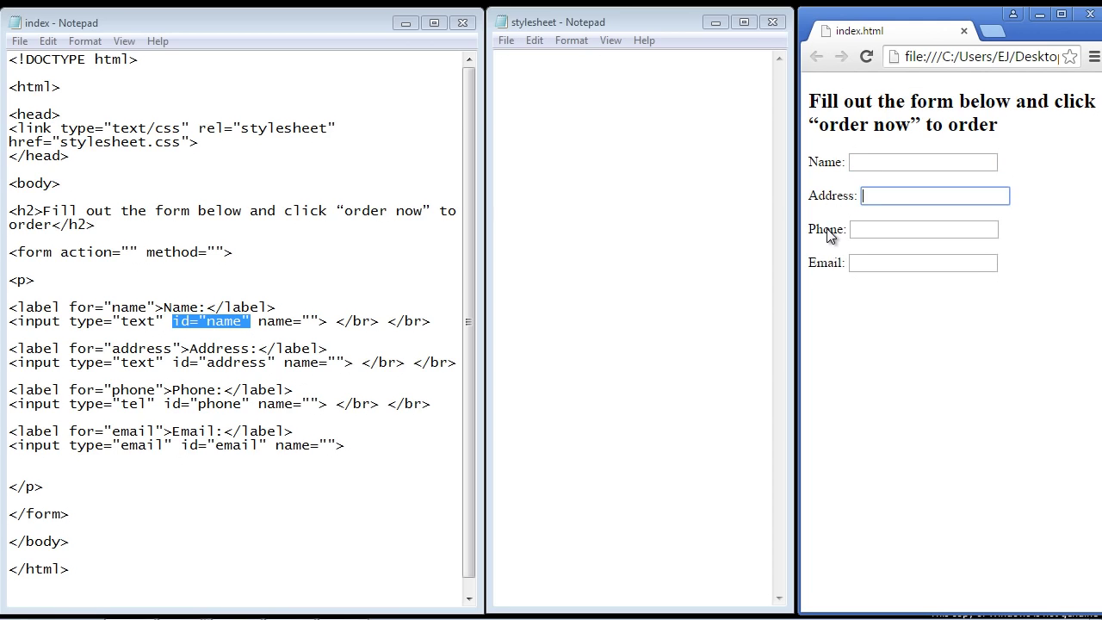
pyautogui.moveTo(827, 172)
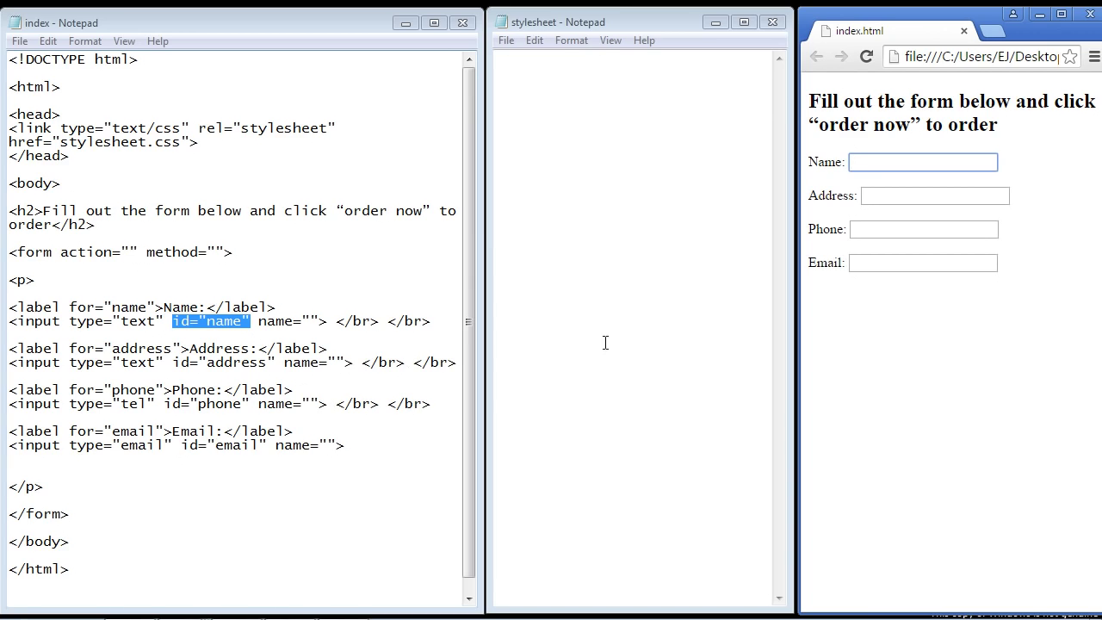
pyautogui.moveTo(286, 278)
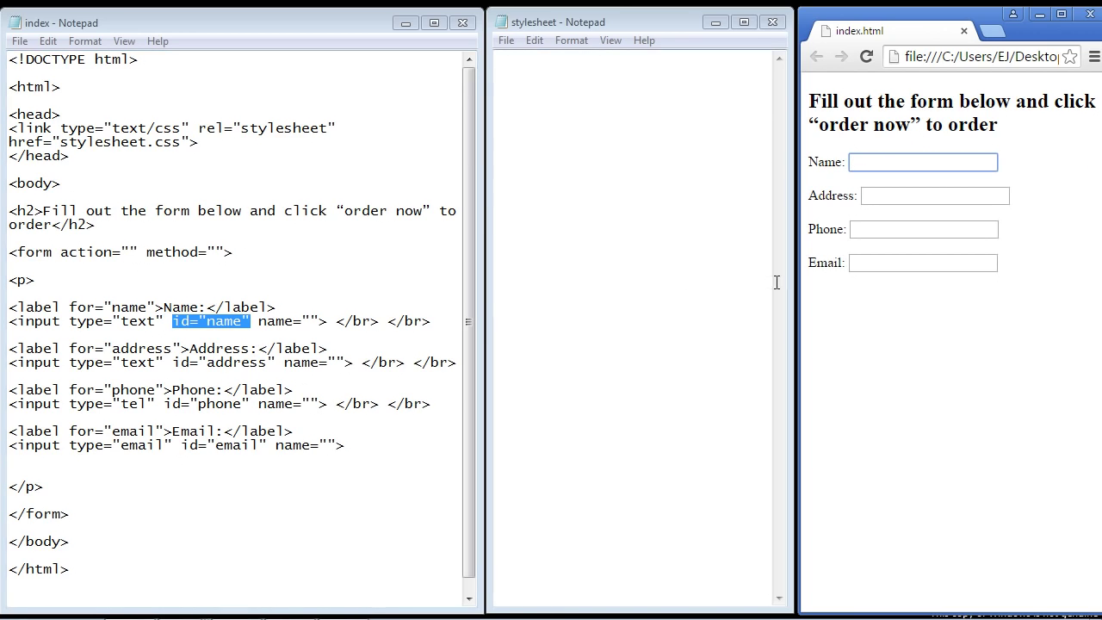
pyautogui.click(922, 162)
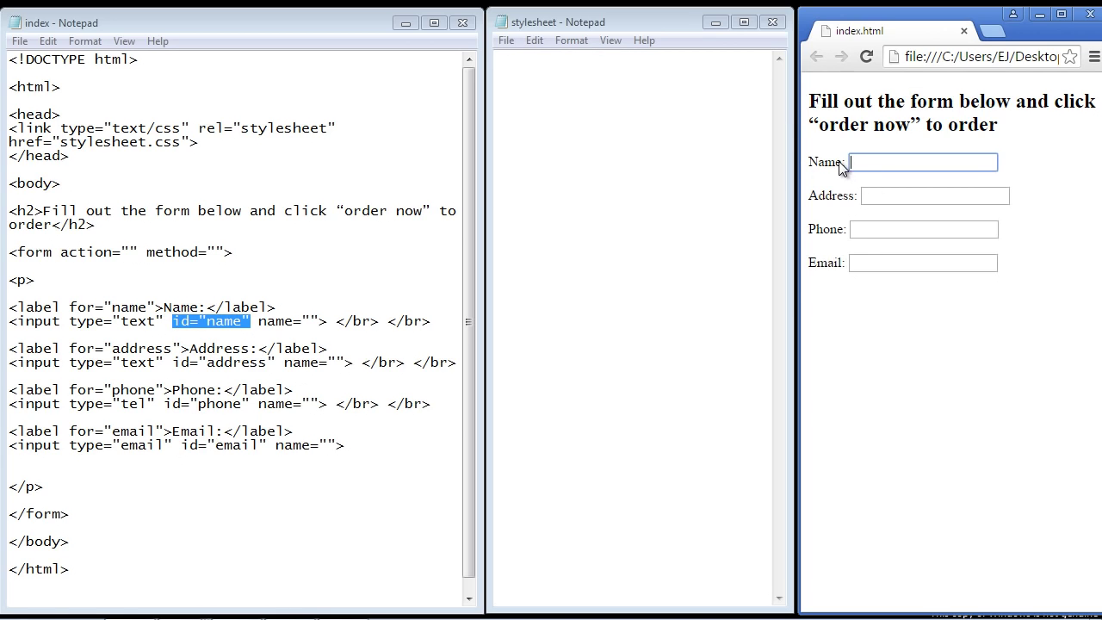
pyautogui.moveTo(861, 285)
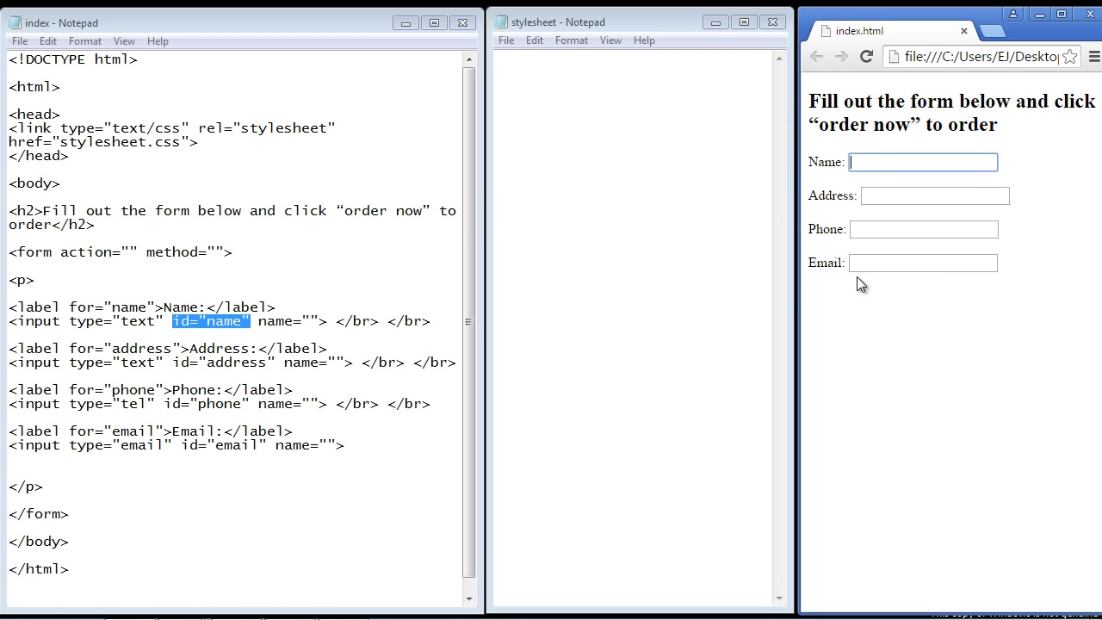
pyautogui.moveTo(854, 250)
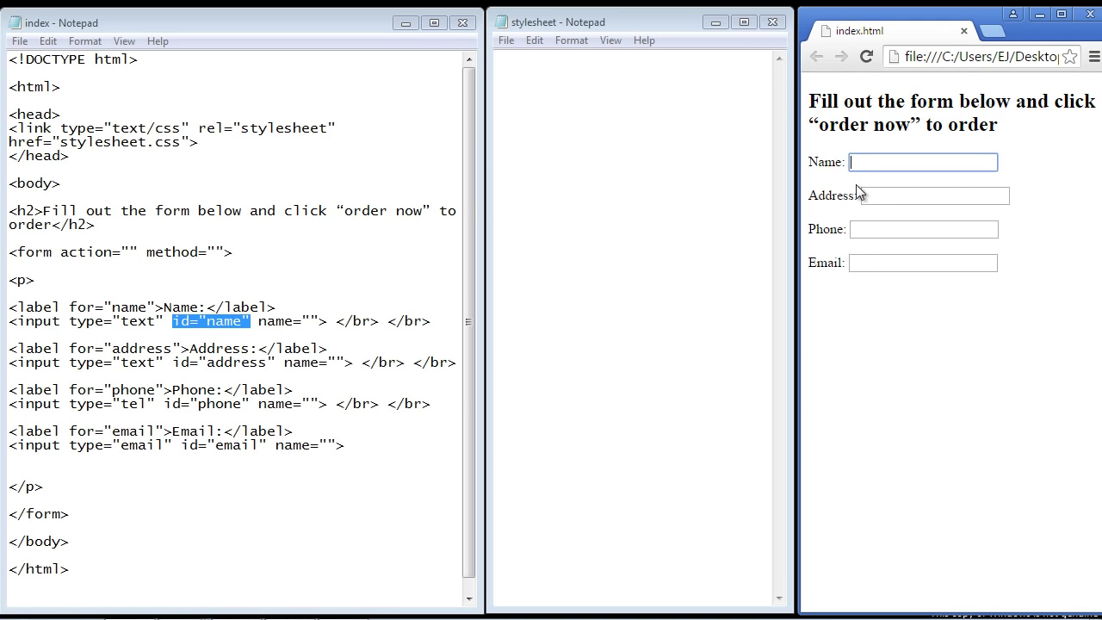
pyautogui.moveTo(854, 213)
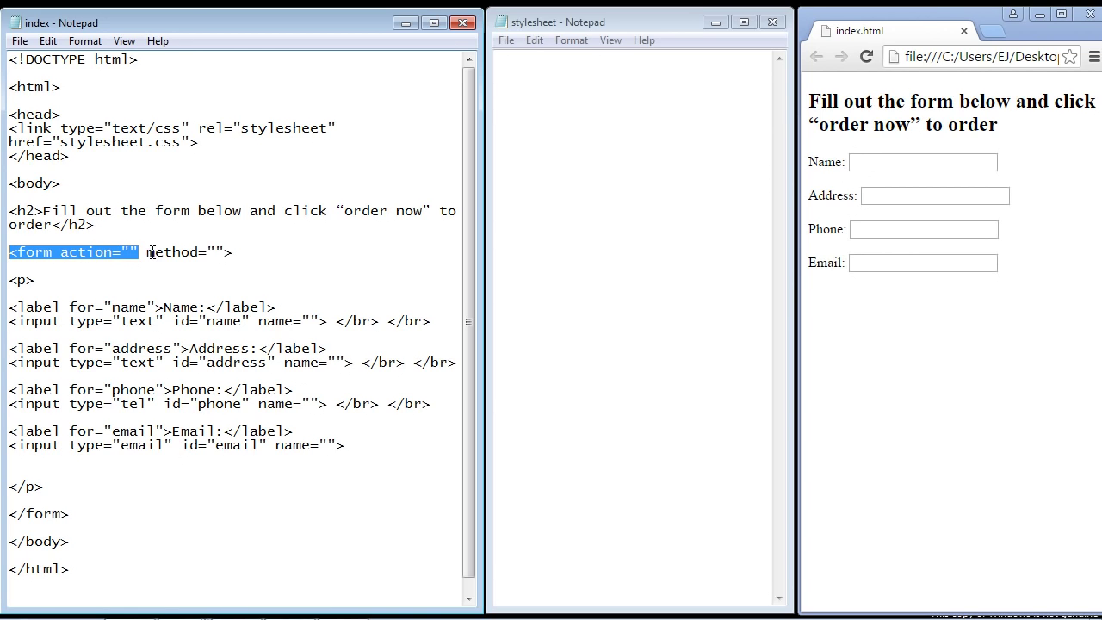
pyautogui.moveTo(848, 161)
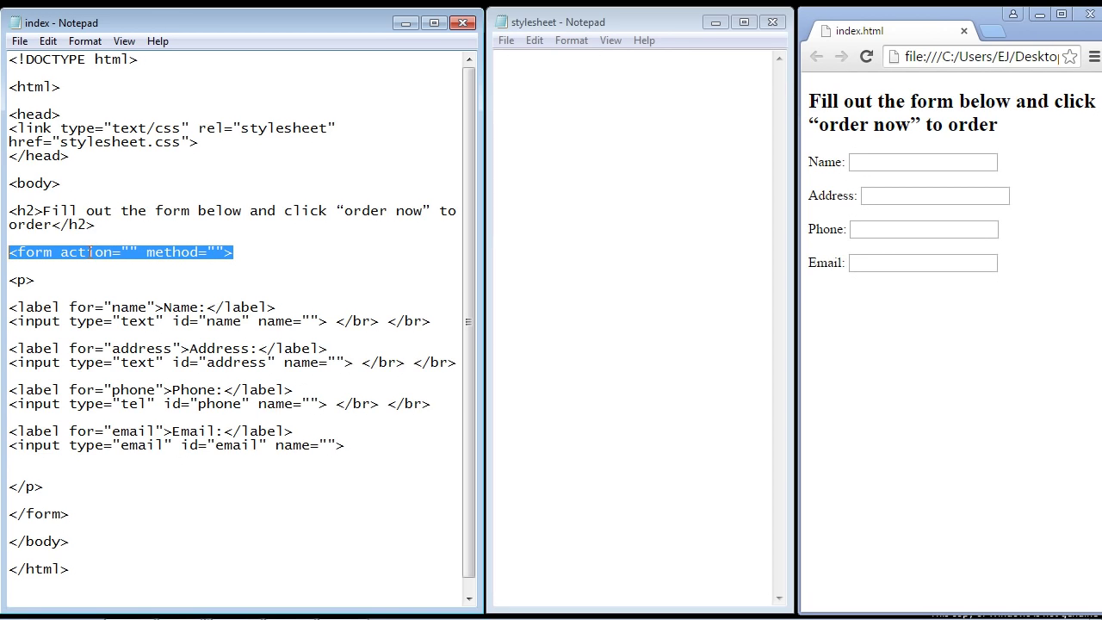
# - Illustrate table cells using a blank spreadsheet and cell B1, then close it
pyautogui.click(222, 322)
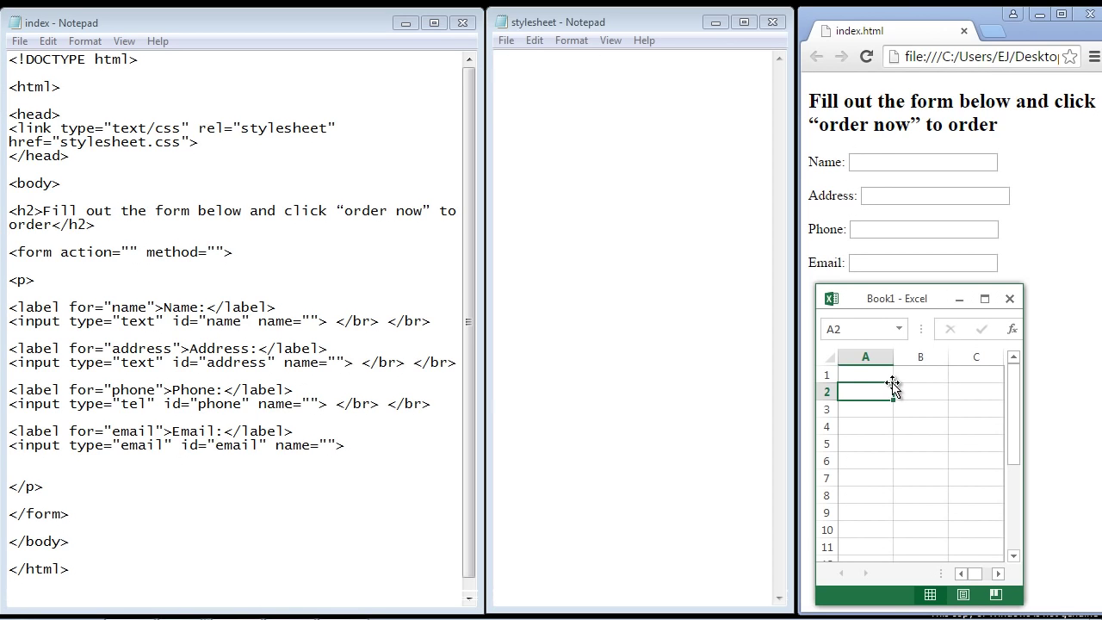
pyautogui.moveTo(885, 369)
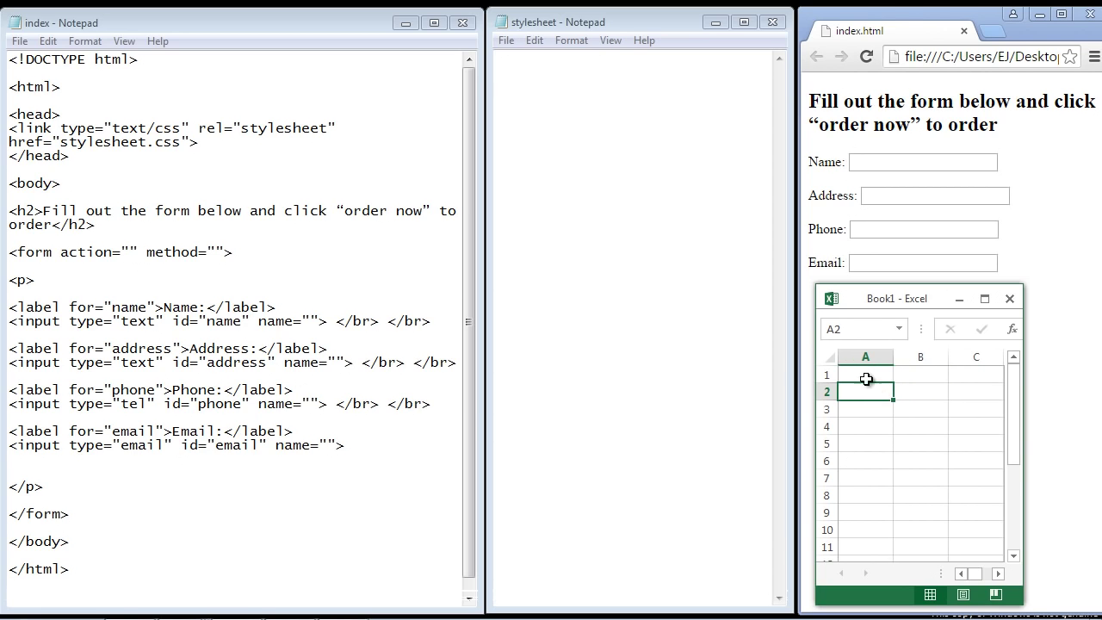
pyautogui.click(919, 375)
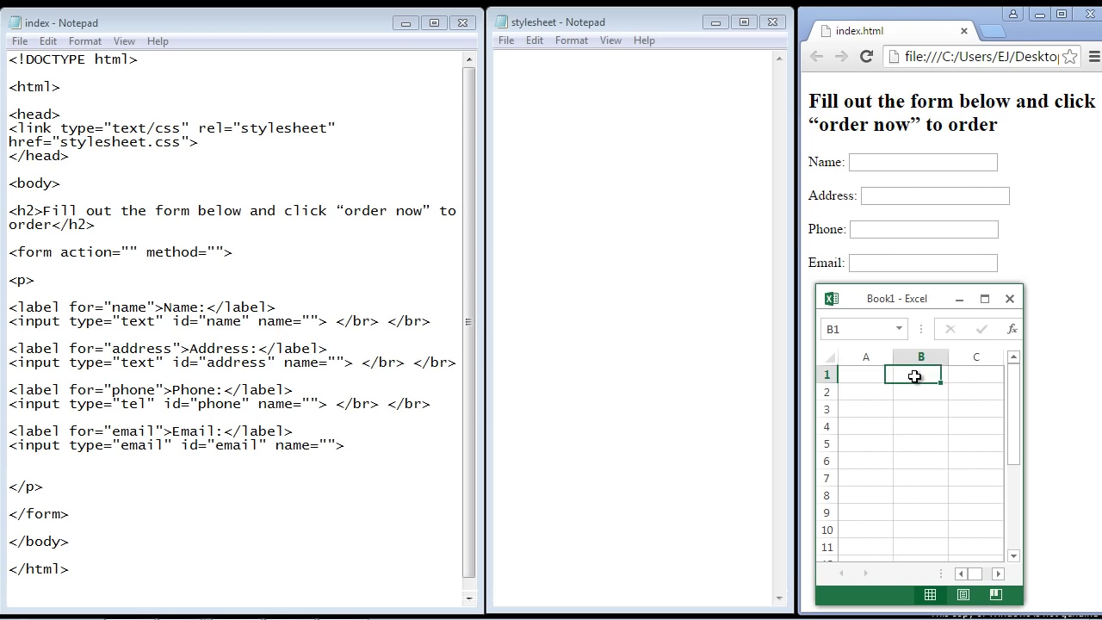
pyautogui.moveTo(921, 384)
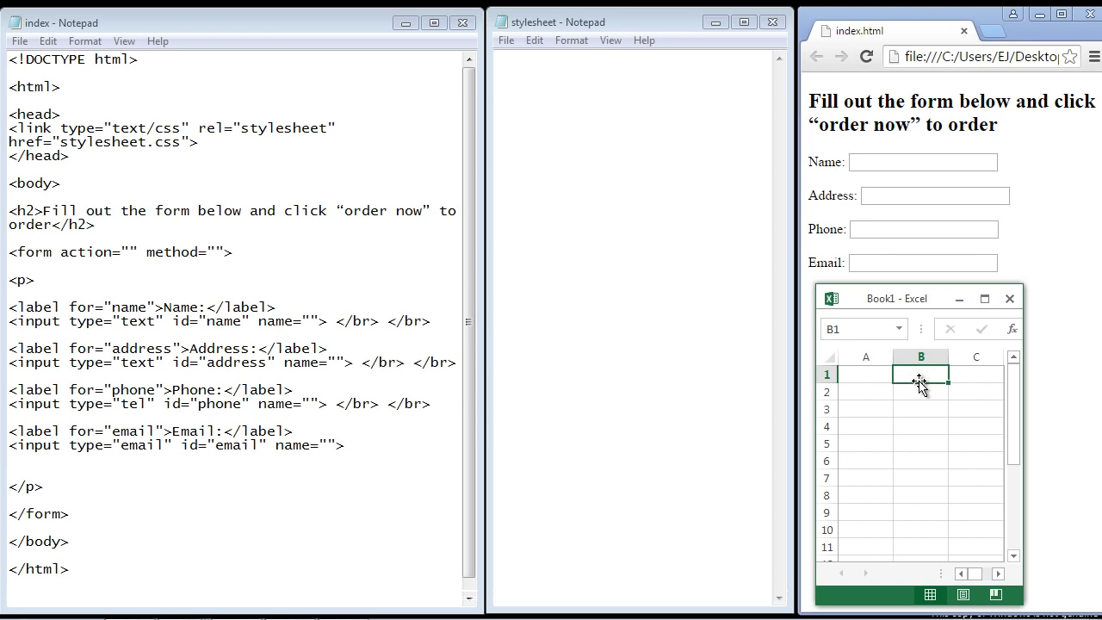
pyautogui.moveTo(875, 146)
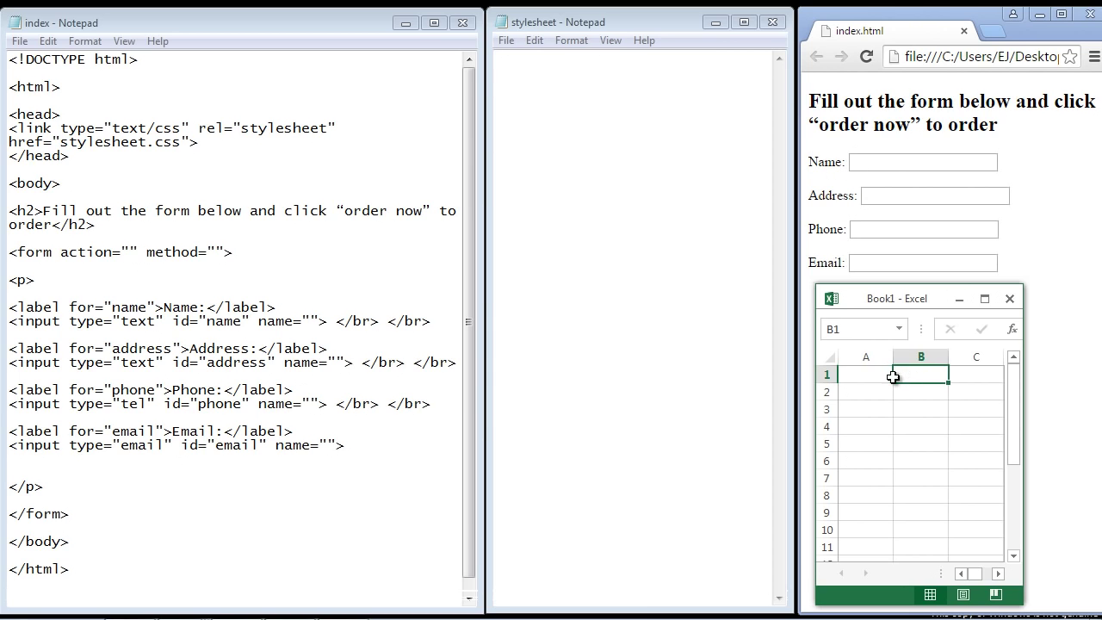
pyautogui.click(866, 374)
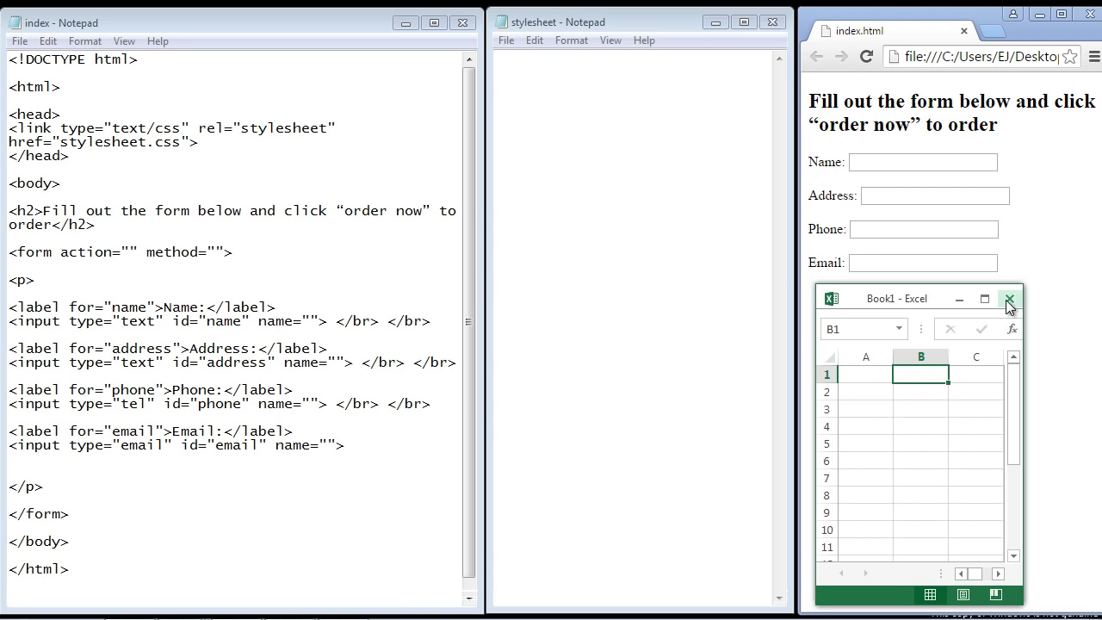
pyautogui.click(1008, 298)
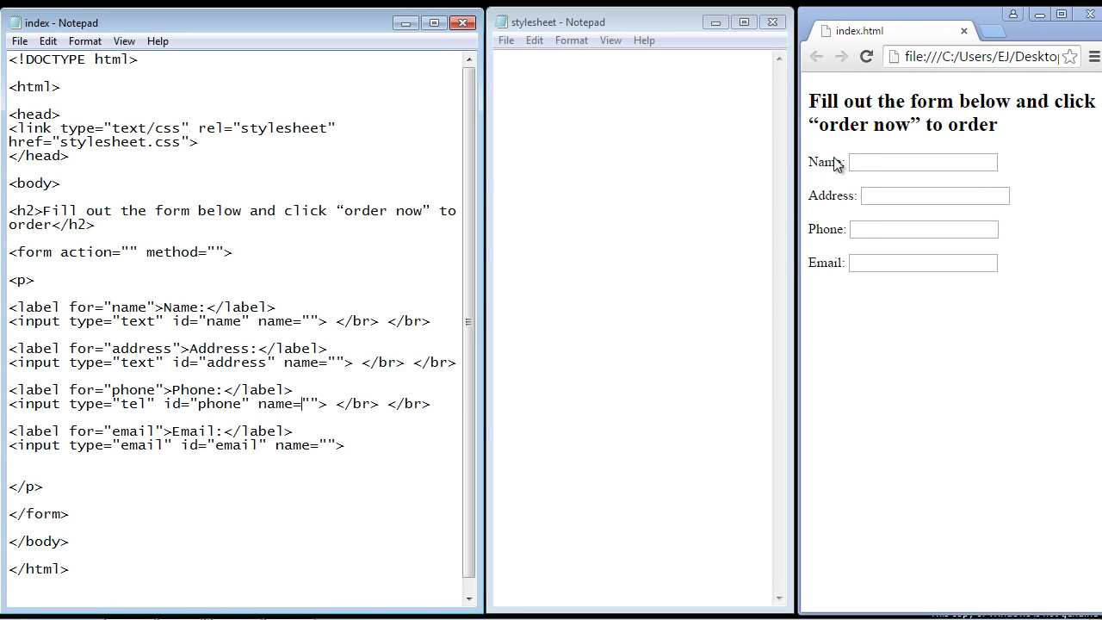
pyautogui.moveTo(804, 174)
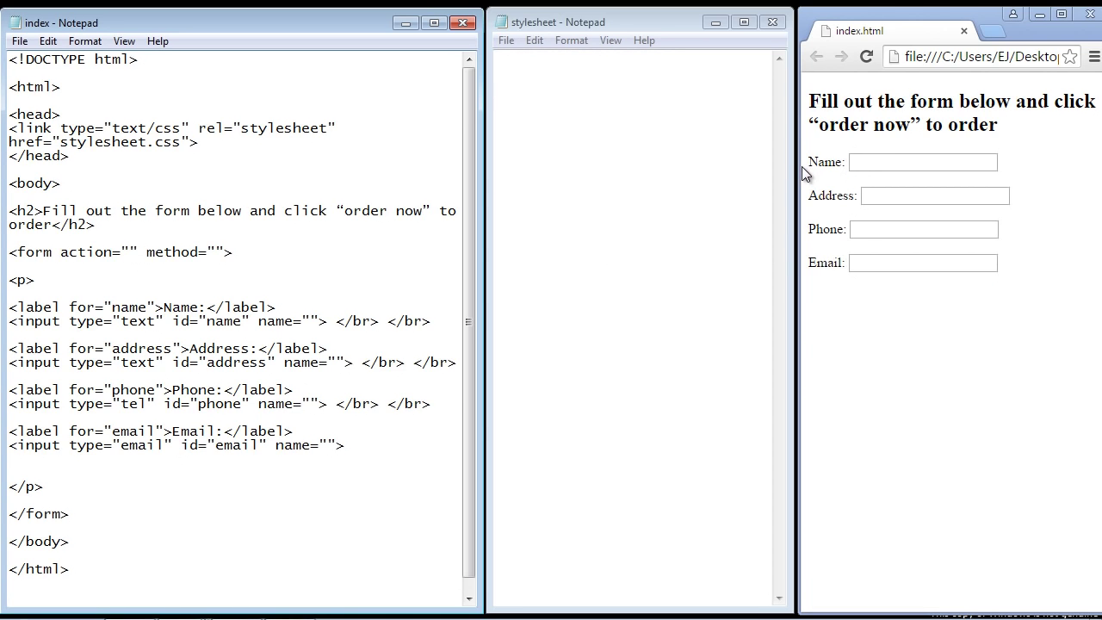
pyautogui.moveTo(820, 202)
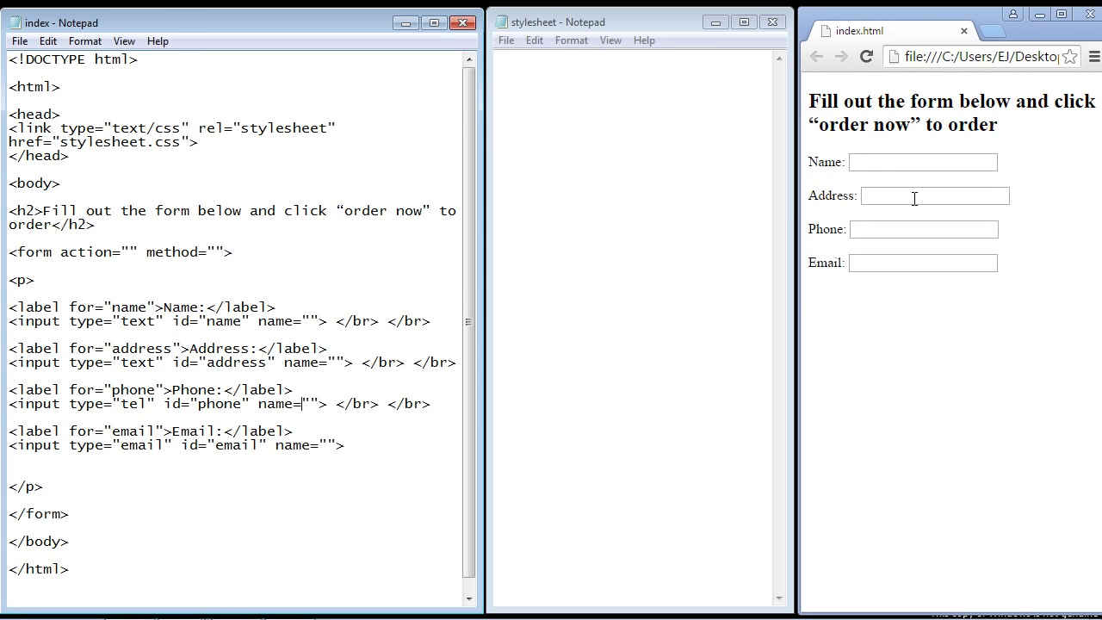
pyautogui.moveTo(754, 209)
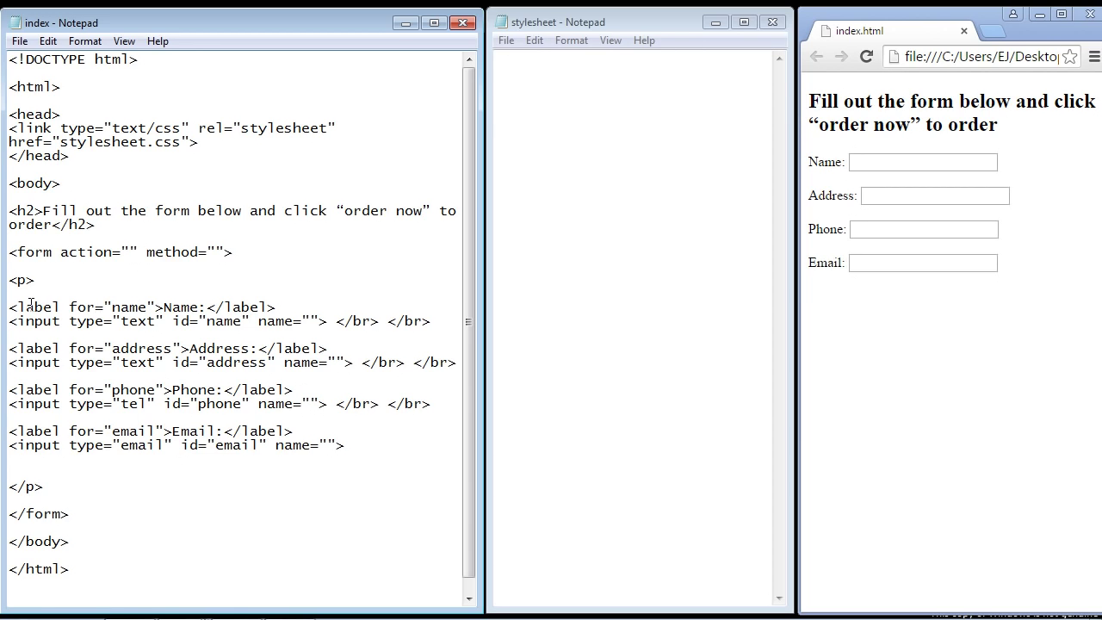
pyautogui.moveTo(317, 311)
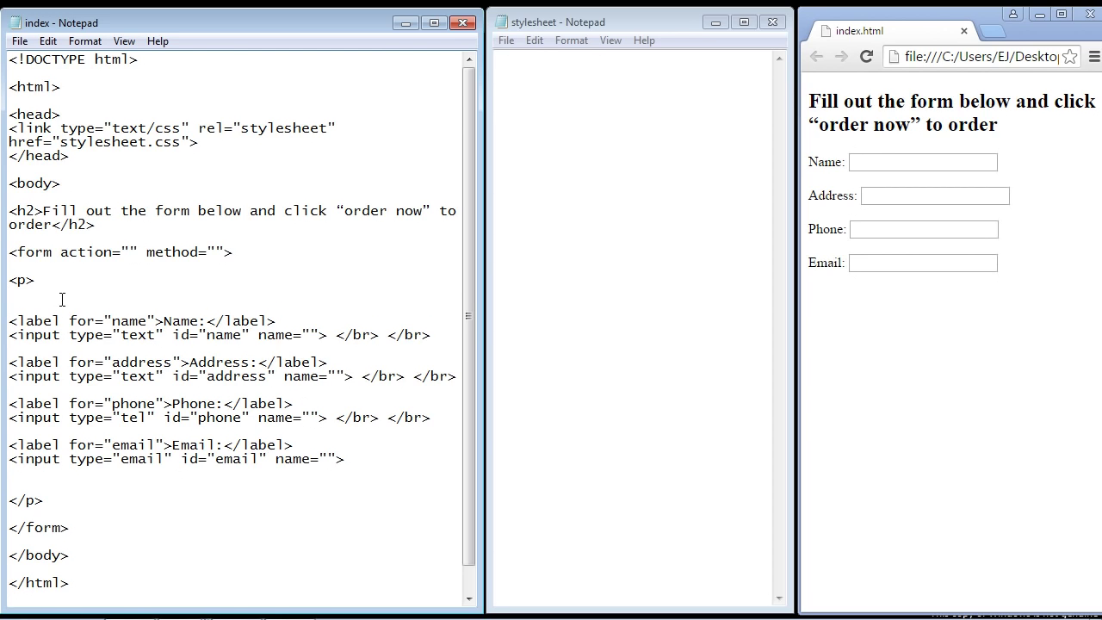
# - Wrap the Name, Address, Phone and Email pairs in <div class="row"> and </div>
pyautogui.write('<div class="row">')
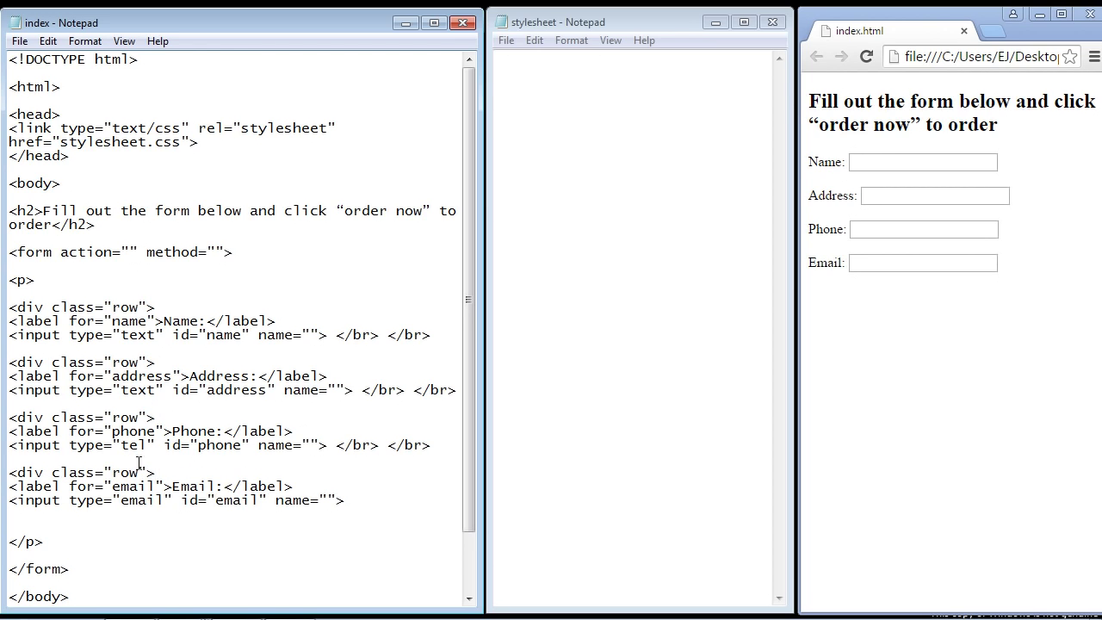
pyautogui.doubleClick(124, 306)
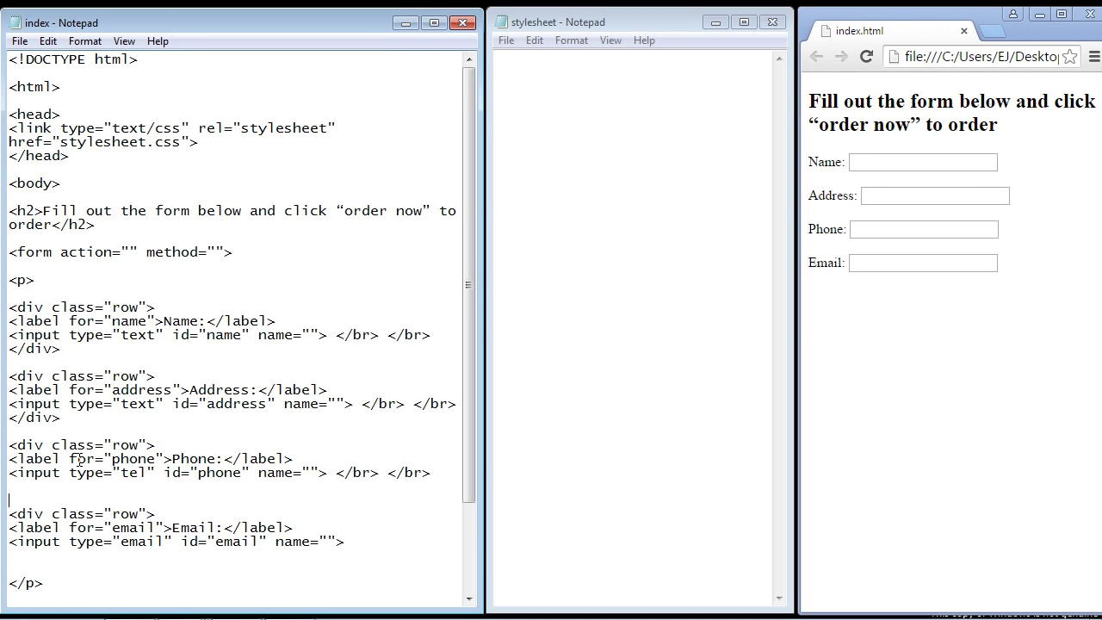
pyautogui.write('</div>')
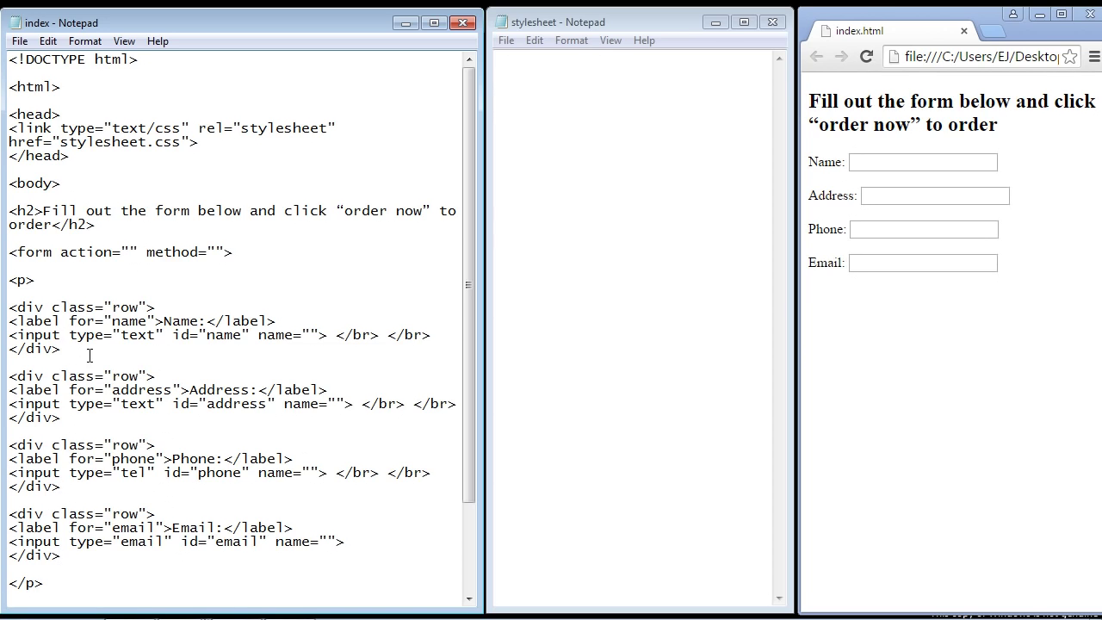
pyautogui.moveTo(8, 306); pyautogui.dragTo(60, 348)
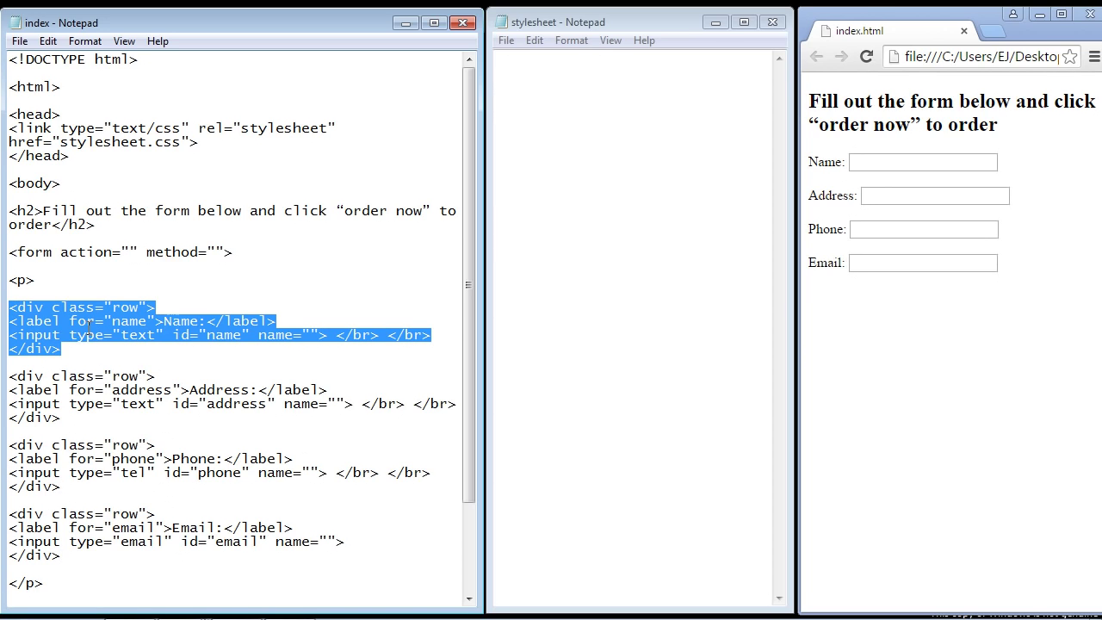
pyautogui.click(84, 290)
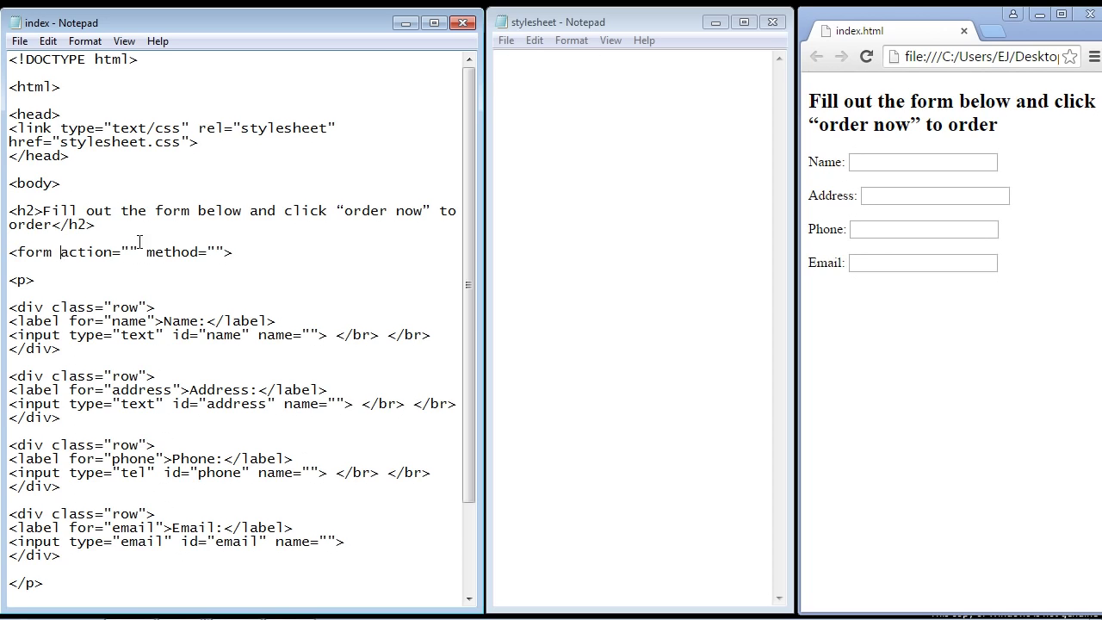
# - Add id="theForm" to the form tag and highlight the new id
pyautogui.write('id="theForm"')
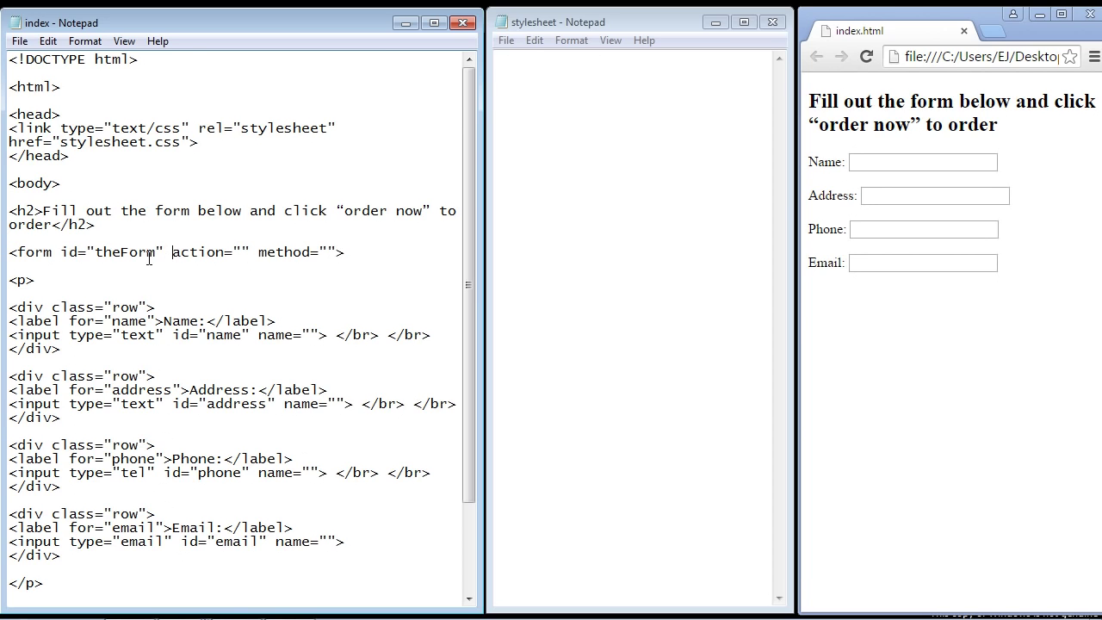
pyautogui.doubleClick(125, 251)
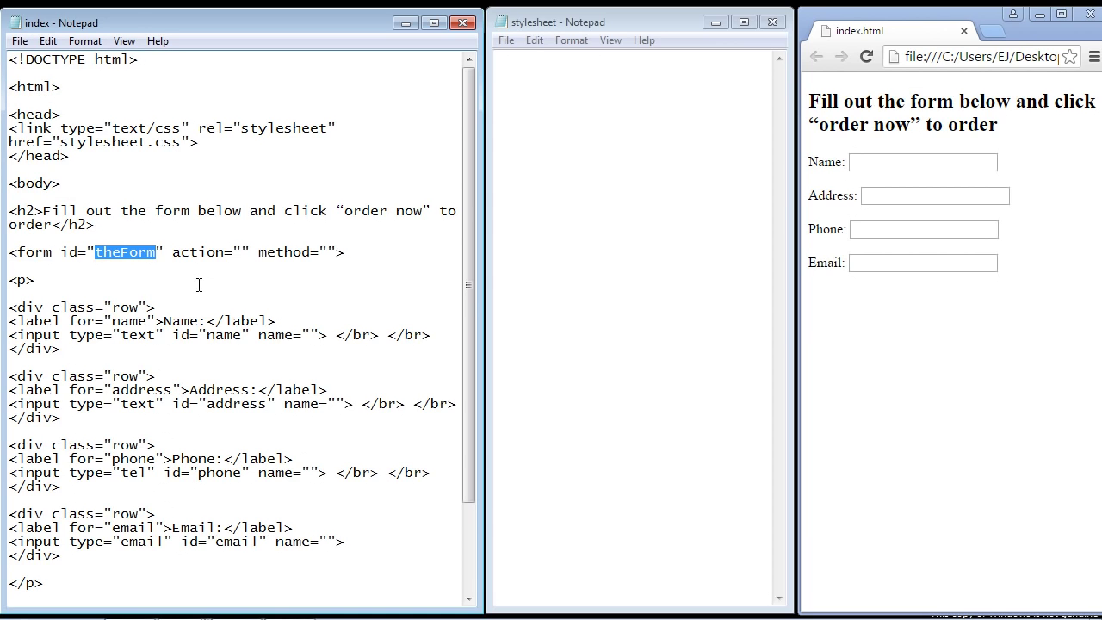
pyautogui.moveTo(166, 292)
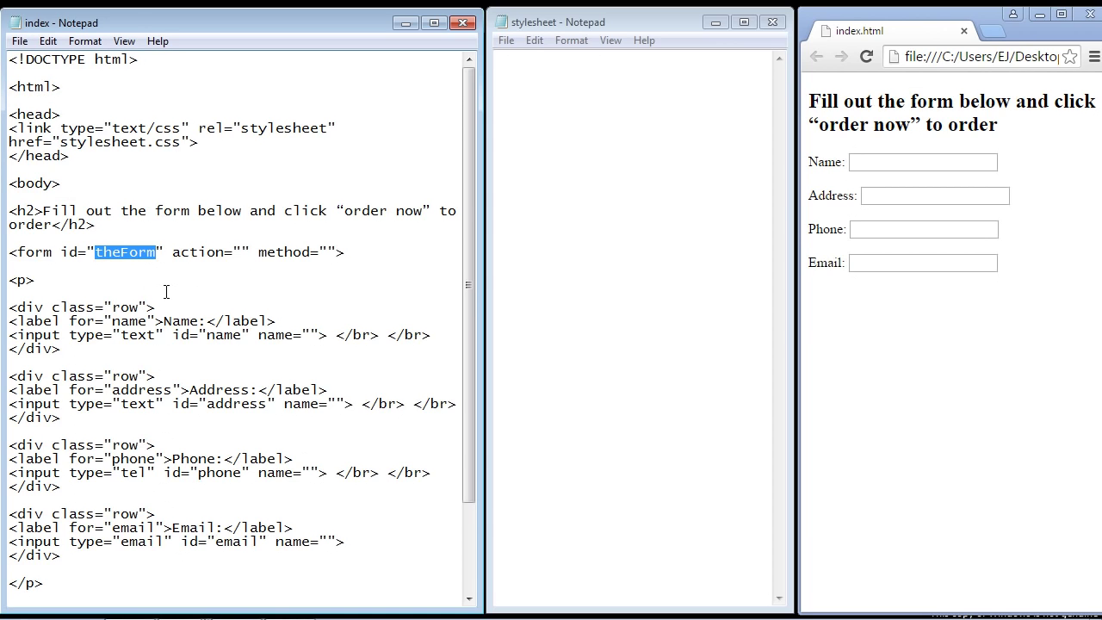
pyautogui.click(158, 252)
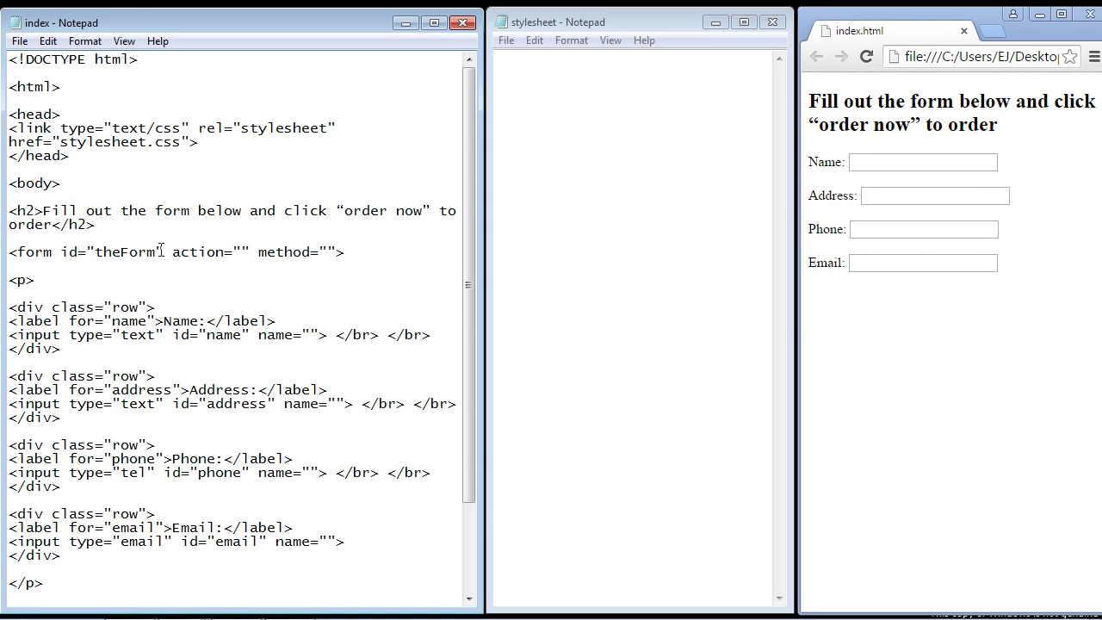
pyautogui.doubleClick(125, 251)
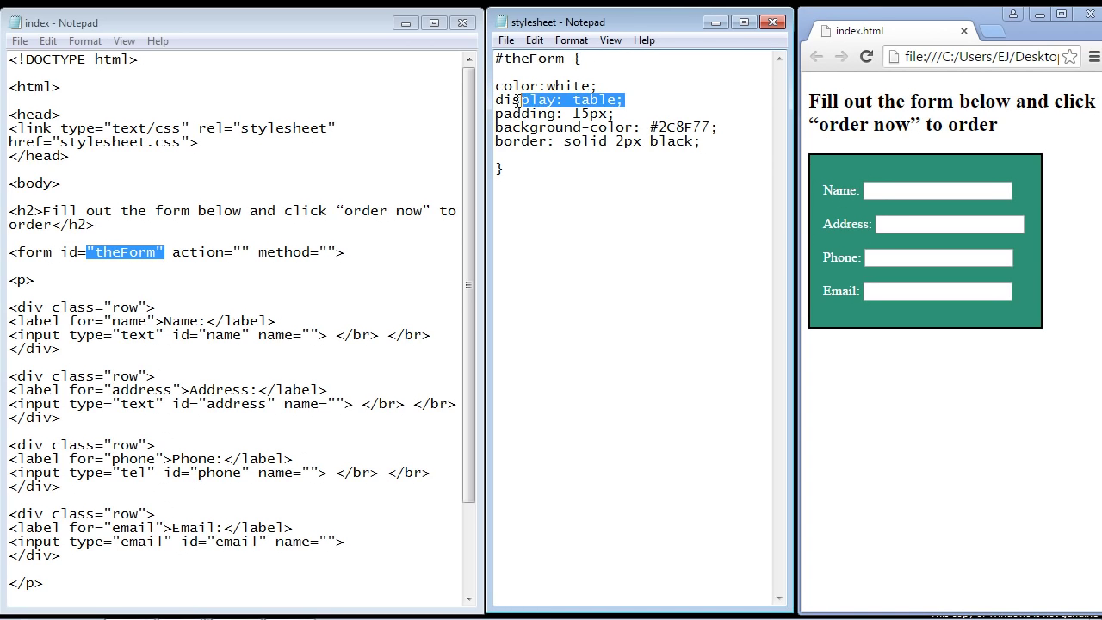
# - Review the #theForm rule's display: table declaration and move below the rule
pyautogui.doubleClick(560, 100)
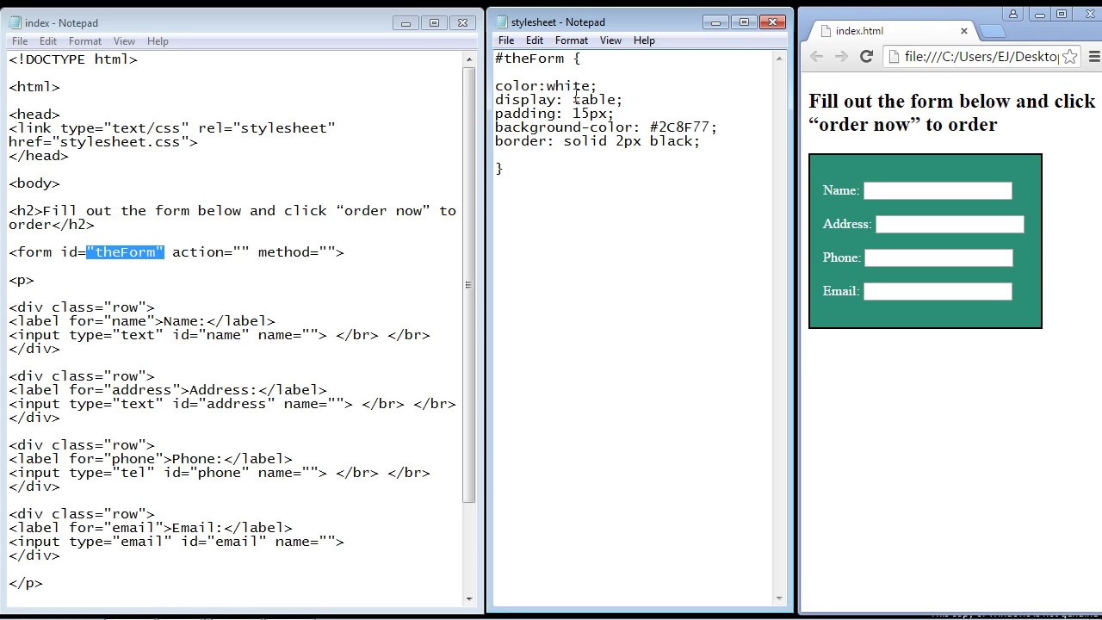
pyautogui.doubleClick(590, 99)
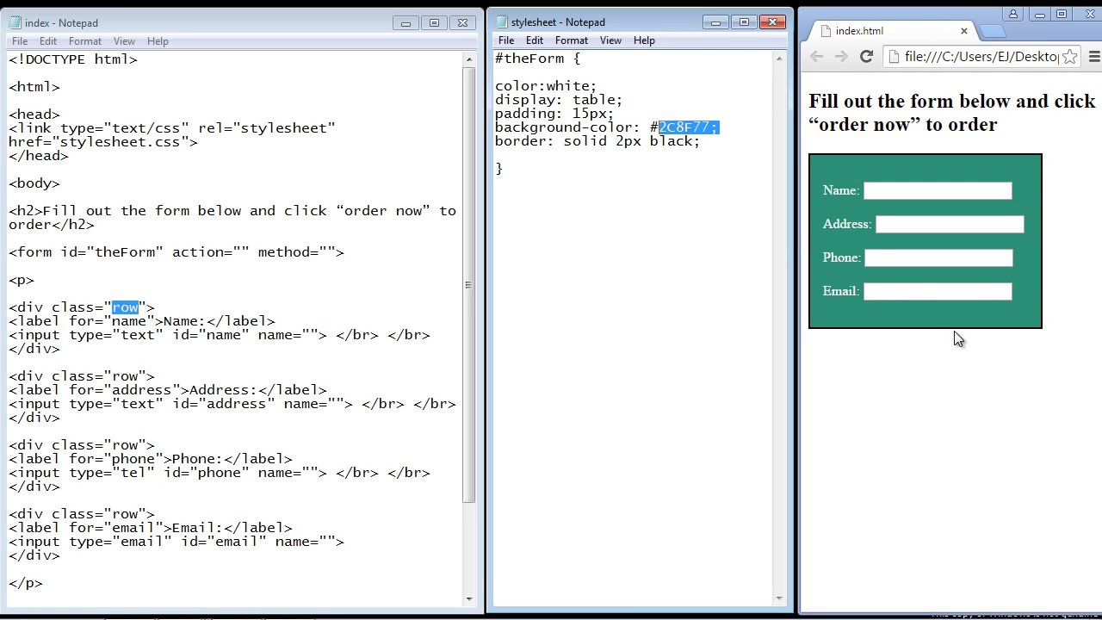
pyautogui.click(573, 355)
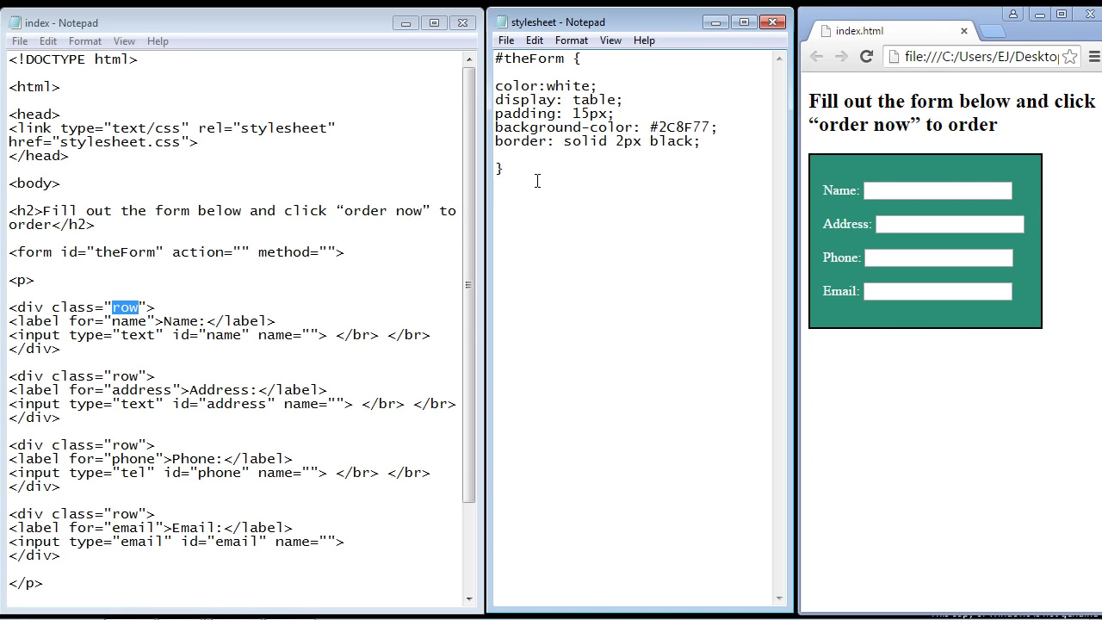
# - Add a .row rule with display: table-row beneath #theForm and highlight its parts
pyautogui.write('.row {')
pyautogui.write('display: table-row;')
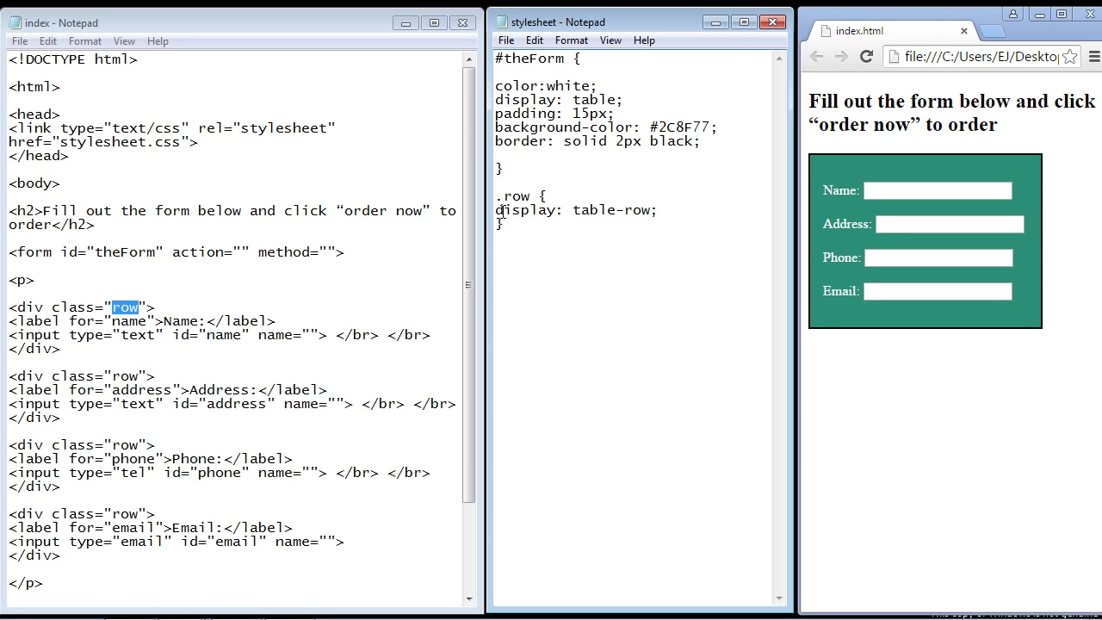
pyautogui.moveTo(495, 210); pyautogui.dragTo(659, 210)
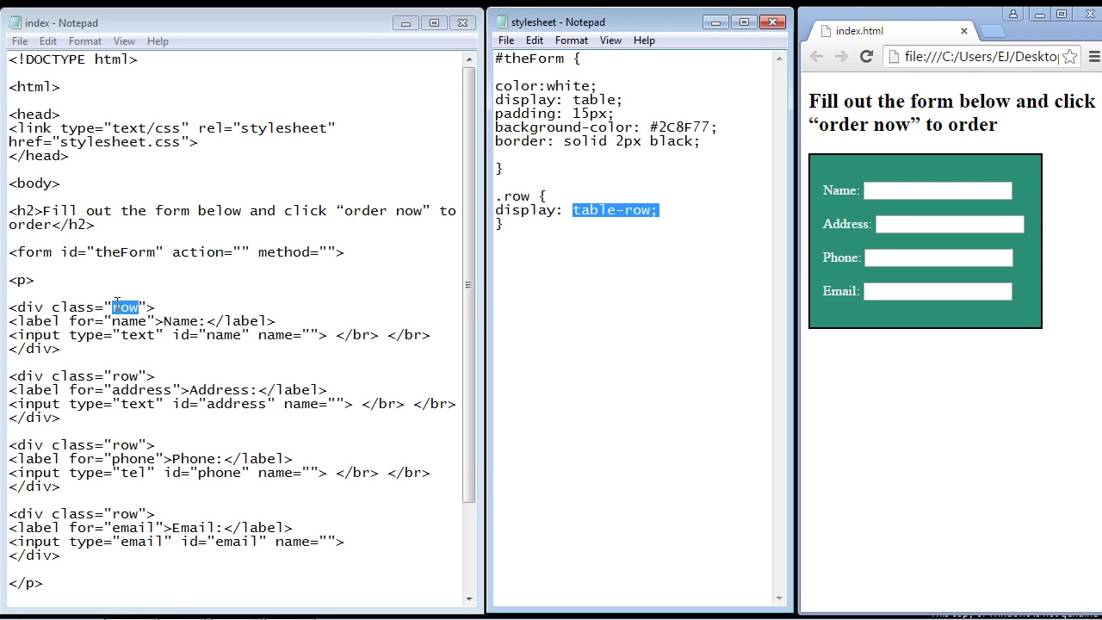
pyautogui.click(658, 209)
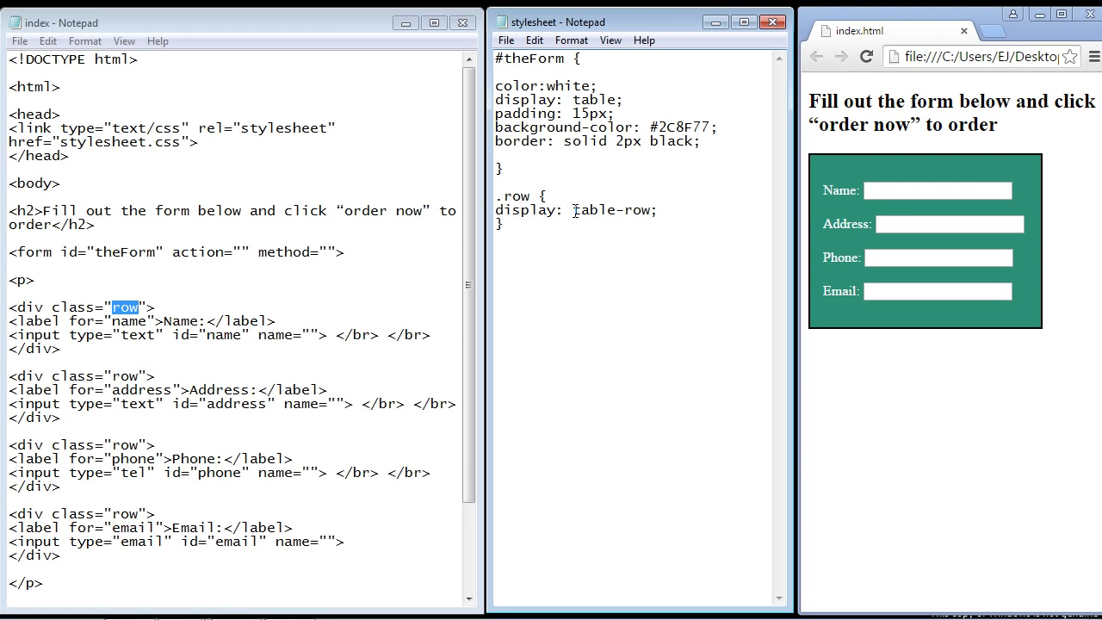
pyautogui.doubleClick(611, 209)
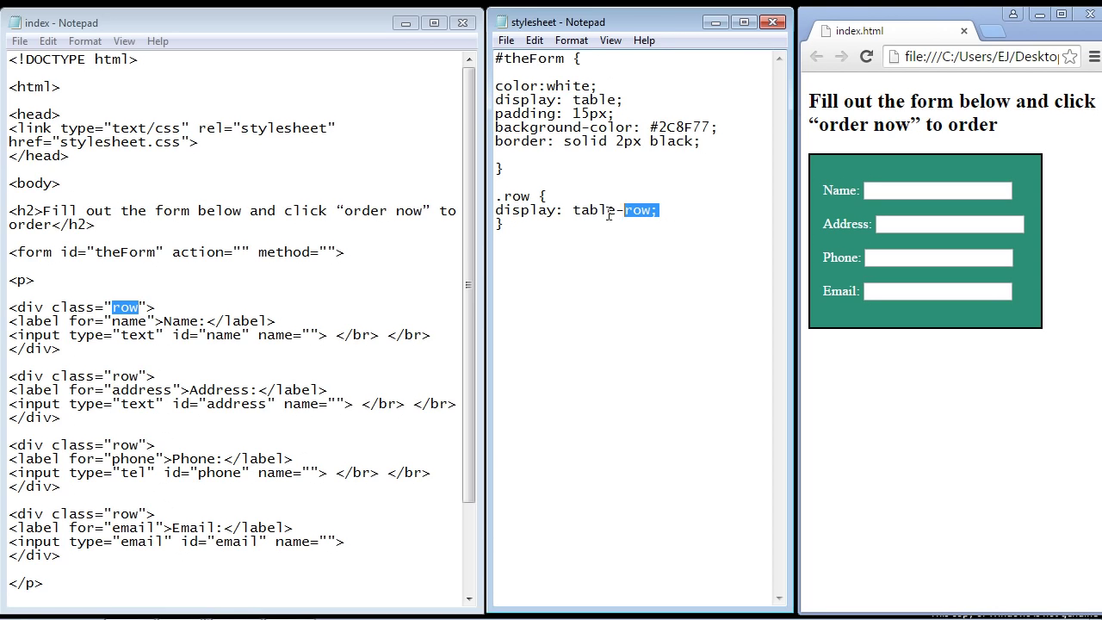
pyautogui.doubleClick(530, 210)
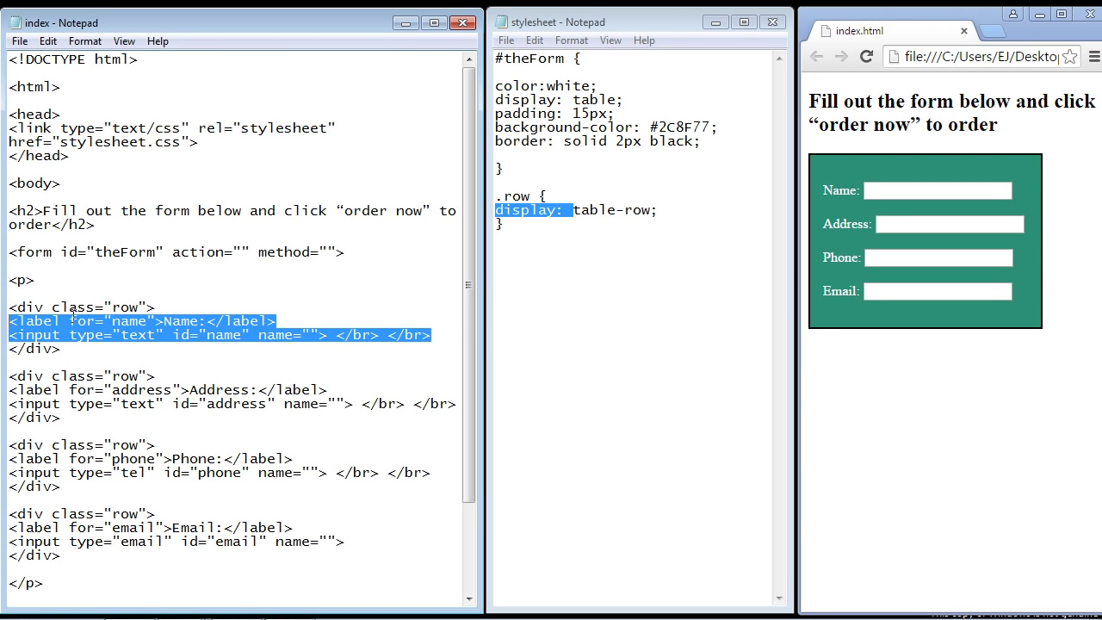
pyautogui.moveTo(830, 198)
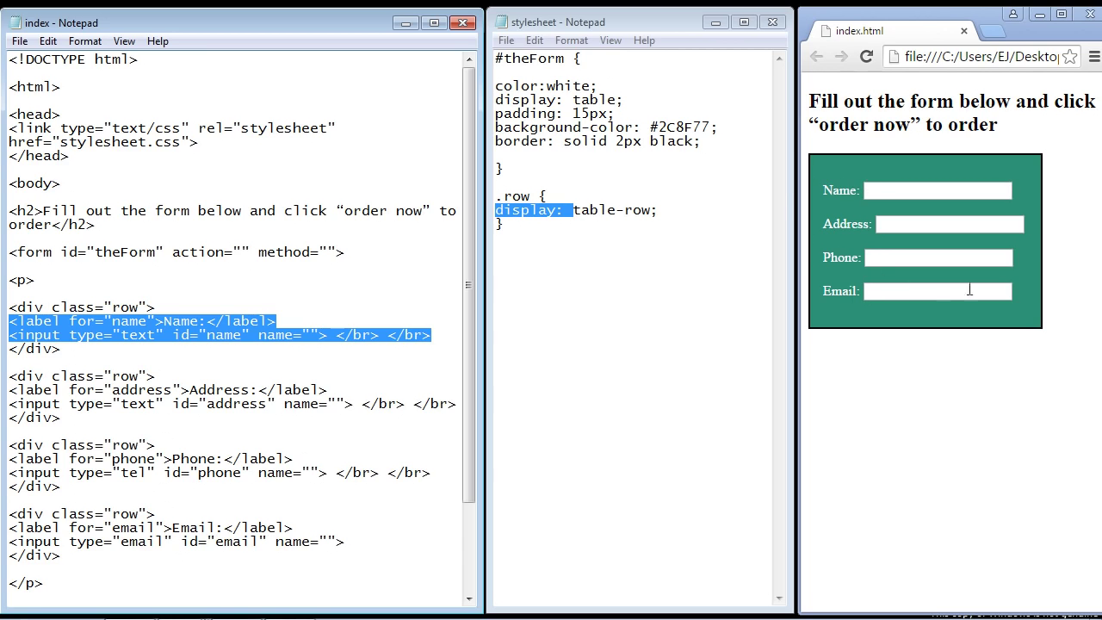
pyautogui.moveTo(837, 313)
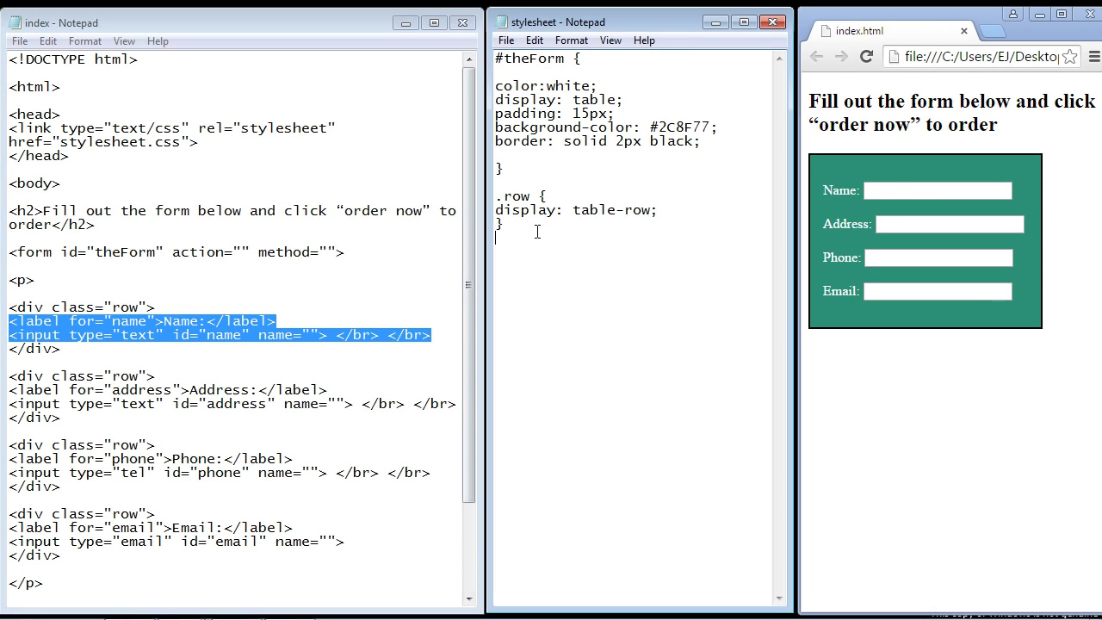
pyautogui.write('.row label {')
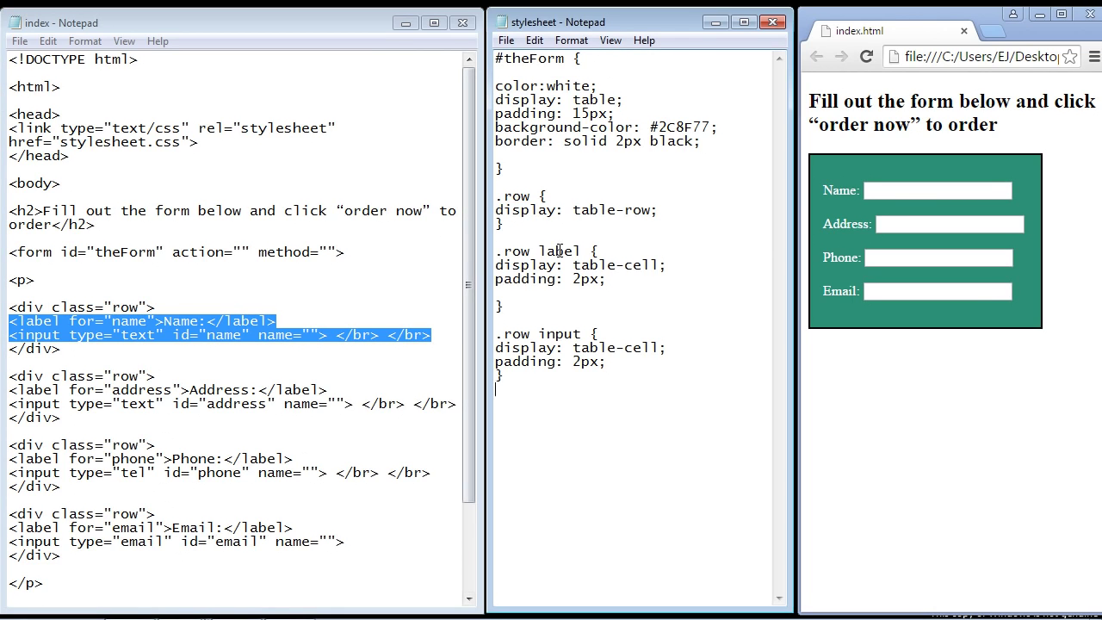
pyautogui.doubleClick(519, 251)
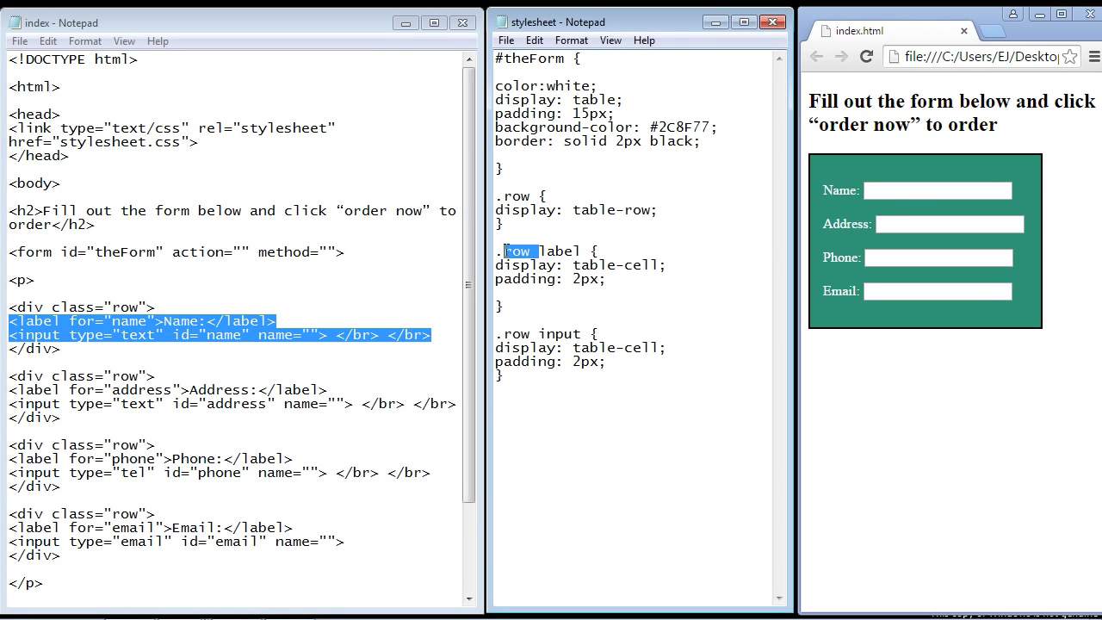
pyautogui.click(81, 306)
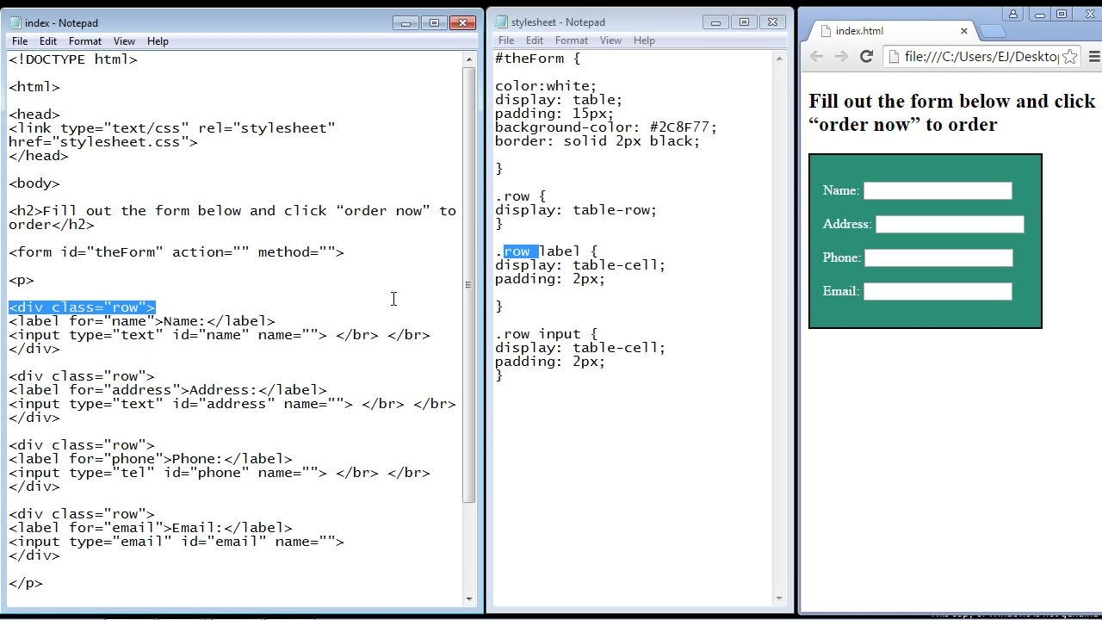
pyautogui.doubleClick(557, 250)
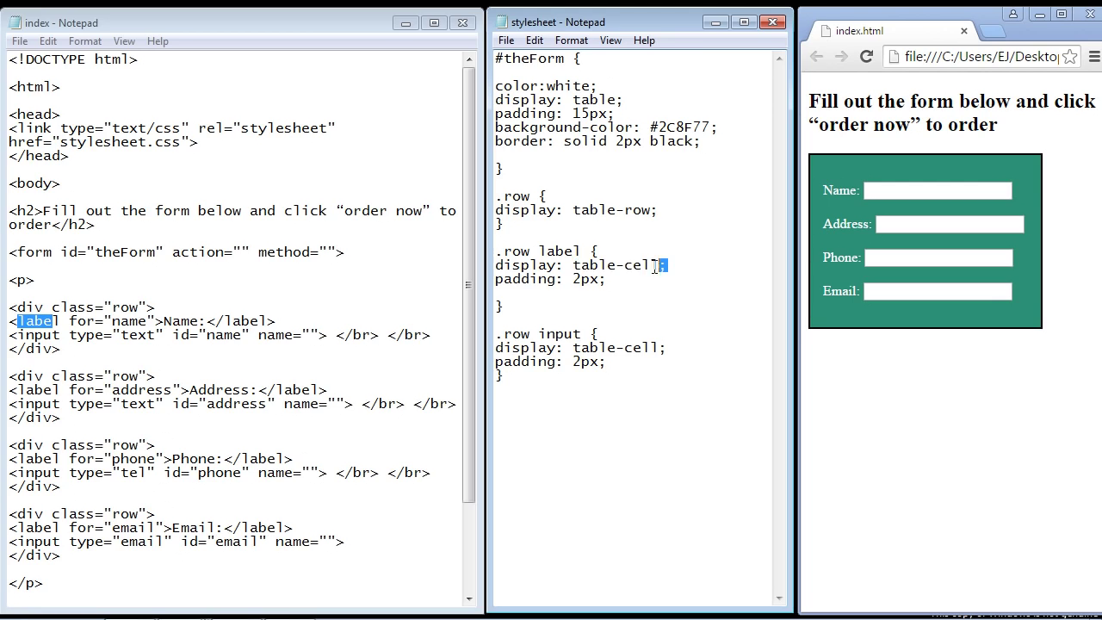
pyautogui.doubleClick(539, 265)
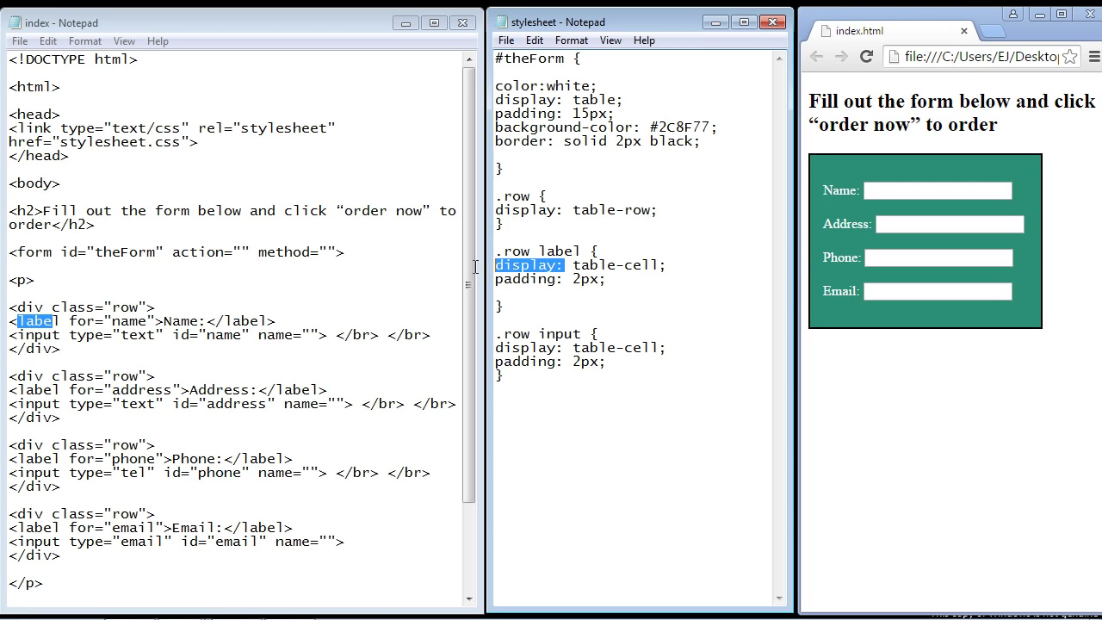
pyautogui.moveTo(833, 241)
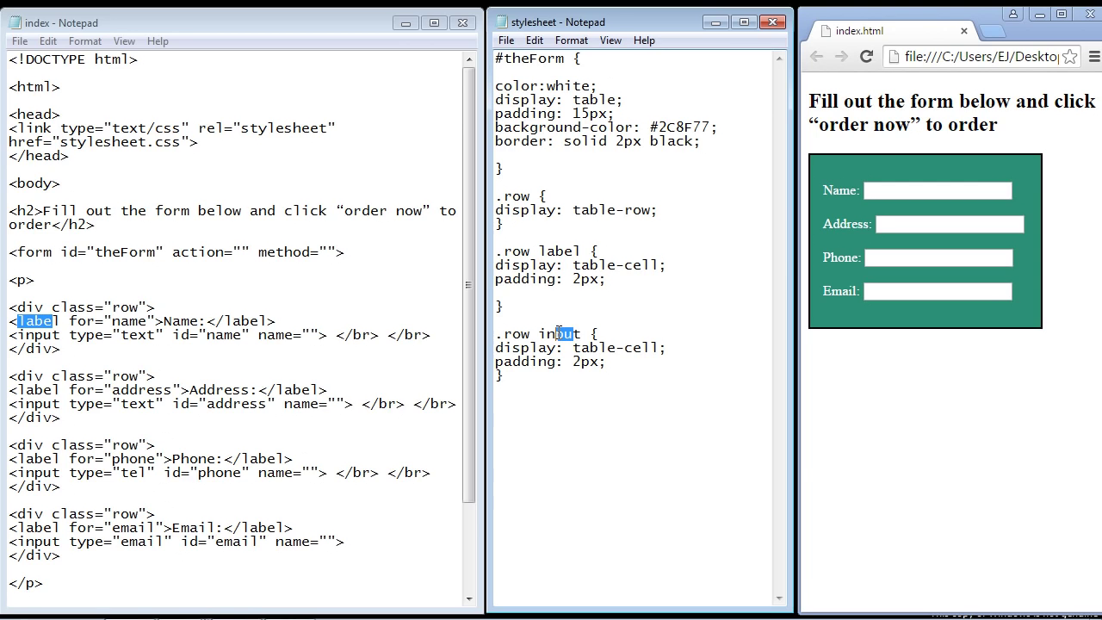
pyautogui.doubleClick(559, 333)
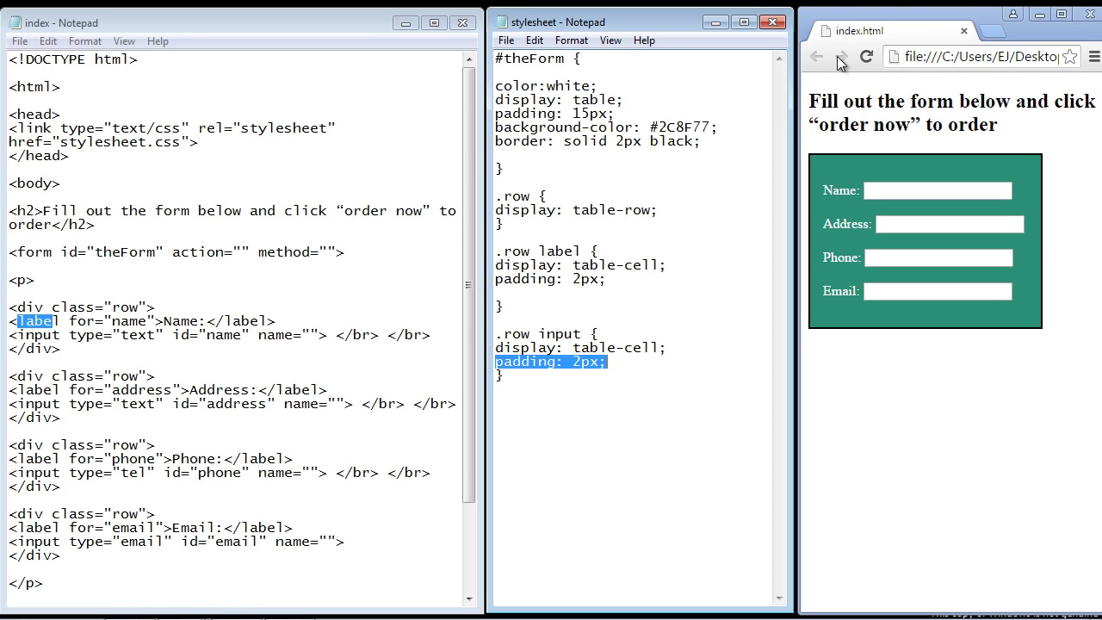
# - Reload index.html in Chrome to see labels and inputs in aligned columns
pyautogui.click(866, 56)
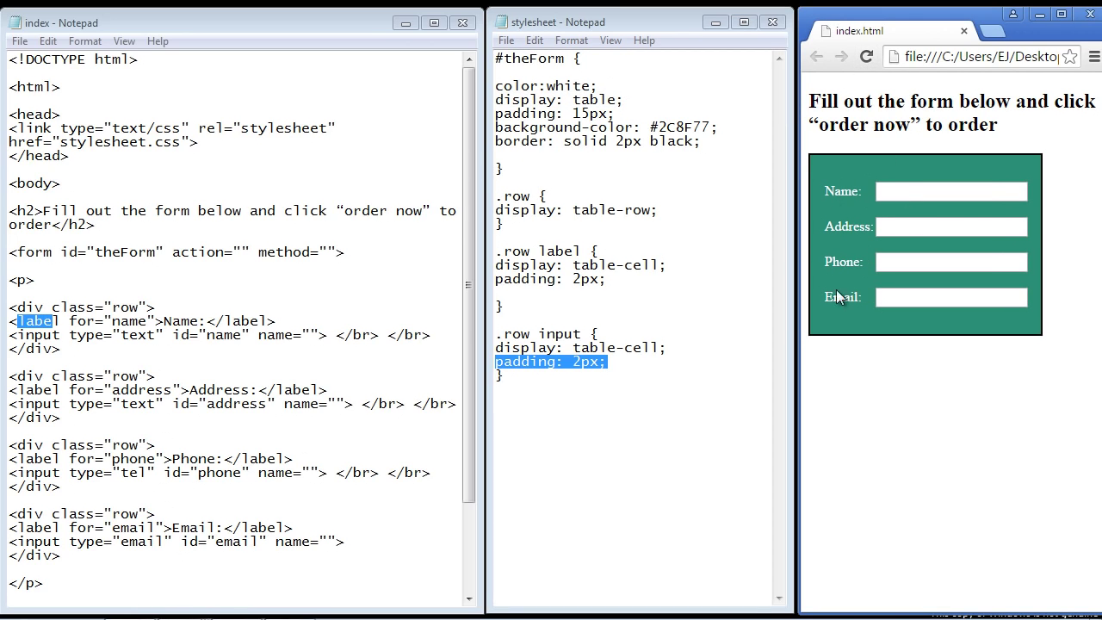
pyautogui.click(947, 297)
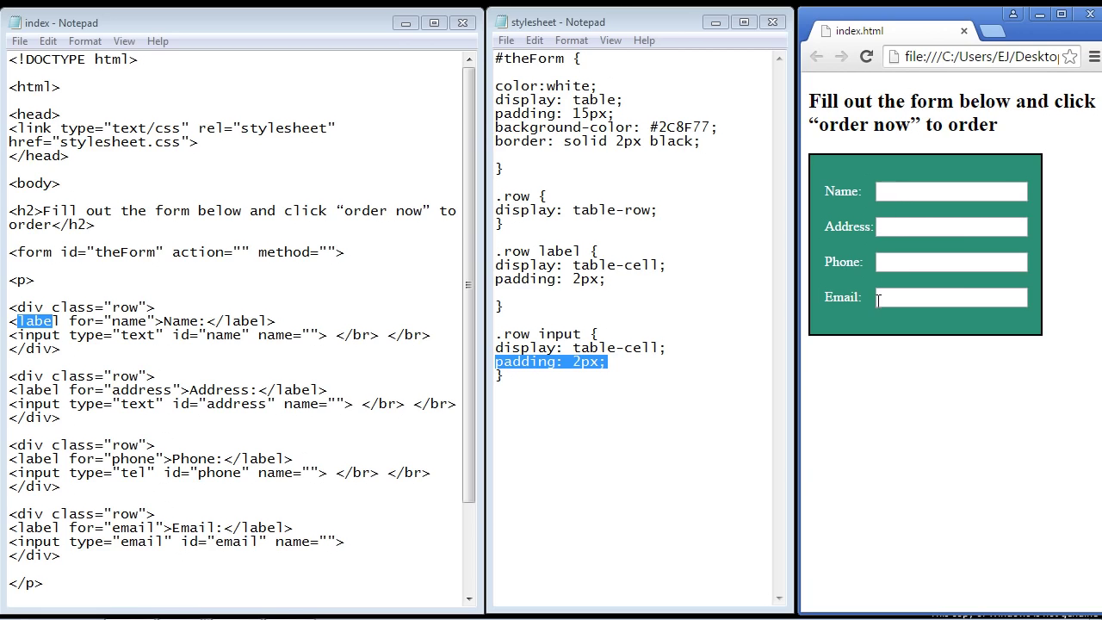
pyautogui.moveTo(844, 197)
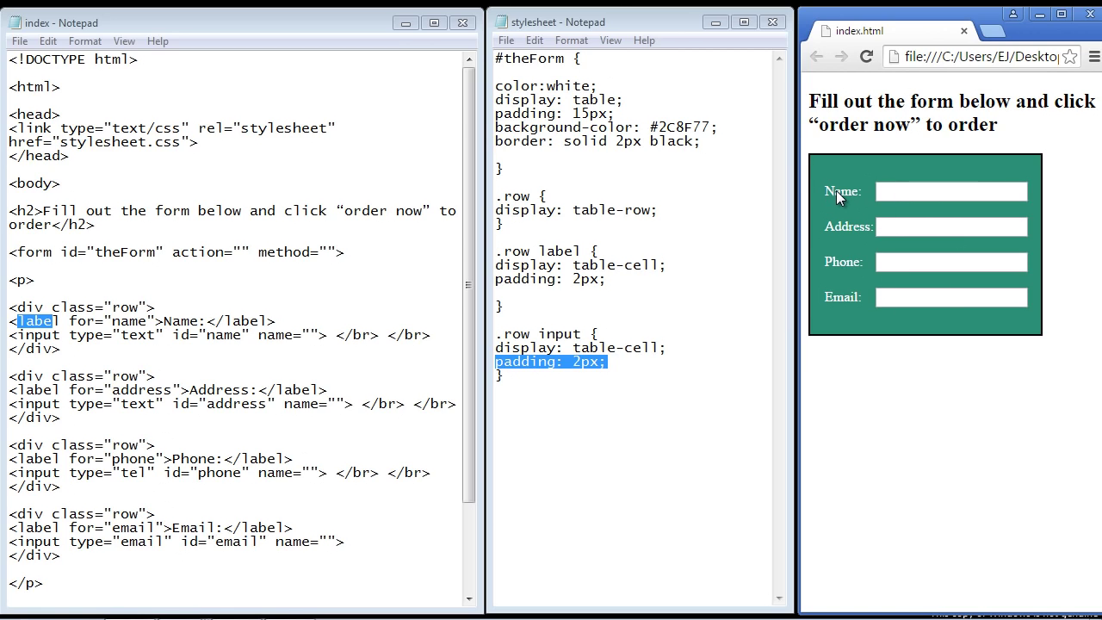
pyautogui.moveTo(855, 187)
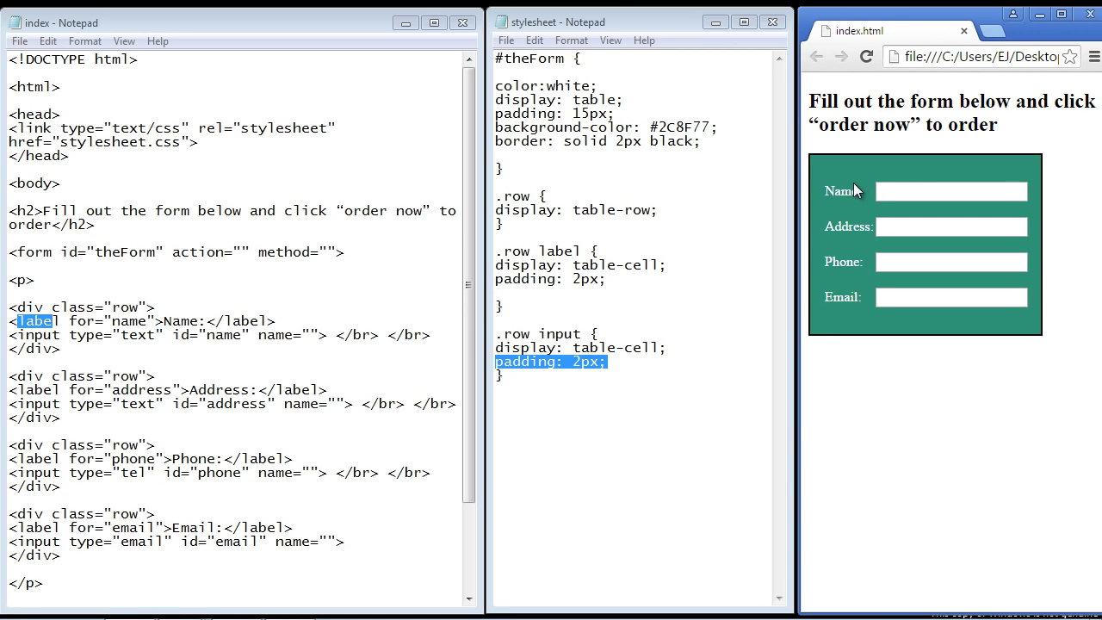
pyautogui.moveTo(849, 213)
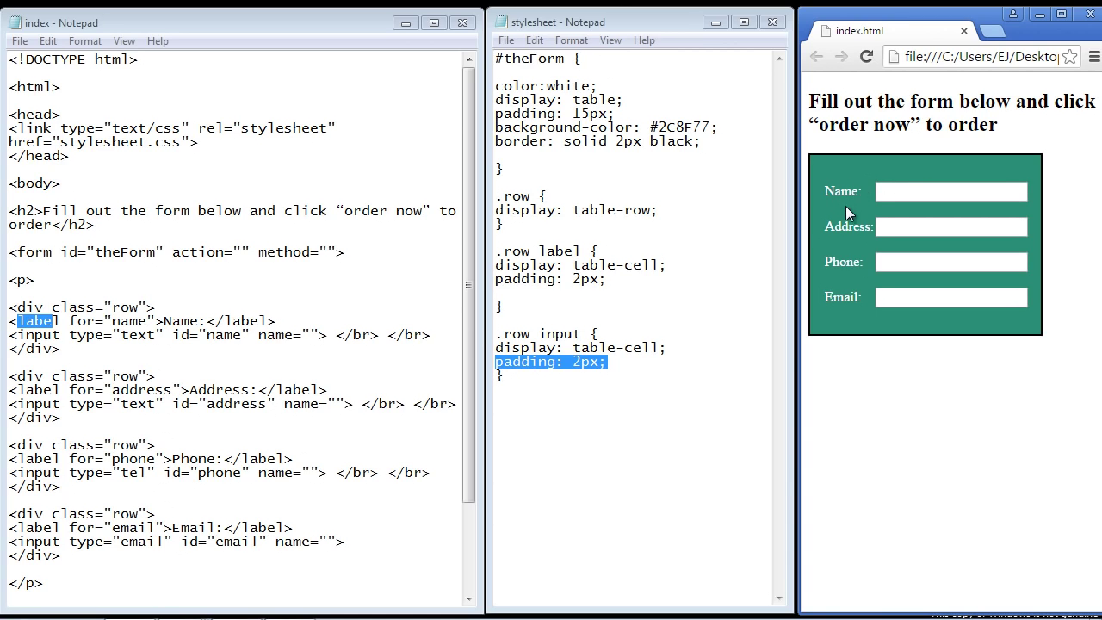
pyautogui.moveTo(864, 229)
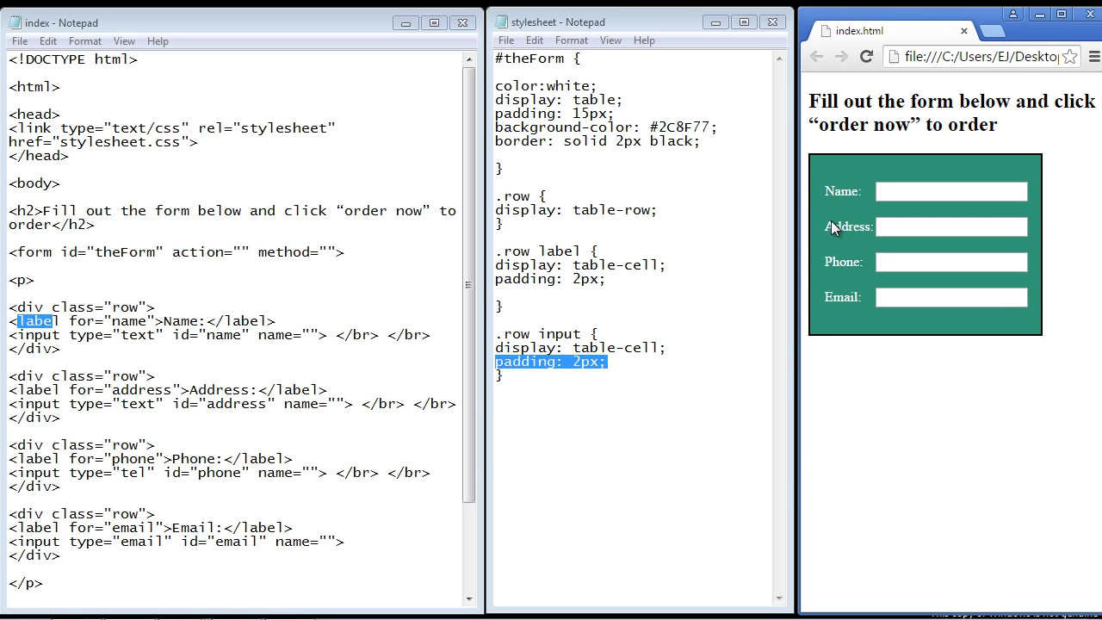
pyautogui.moveTo(828, 298)
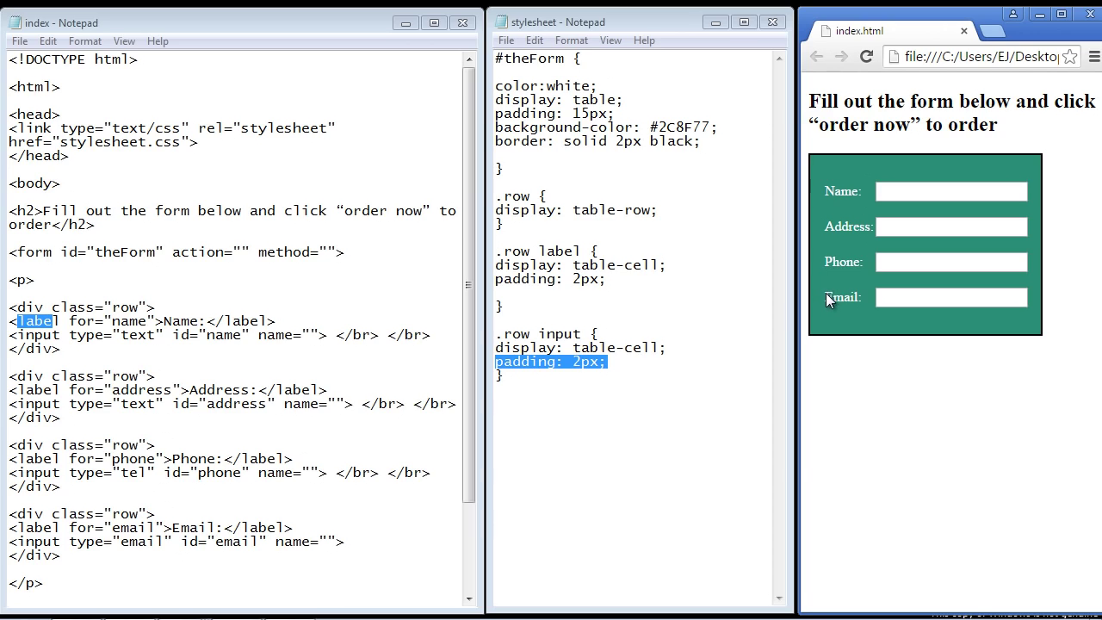
pyautogui.moveTo(829, 289)
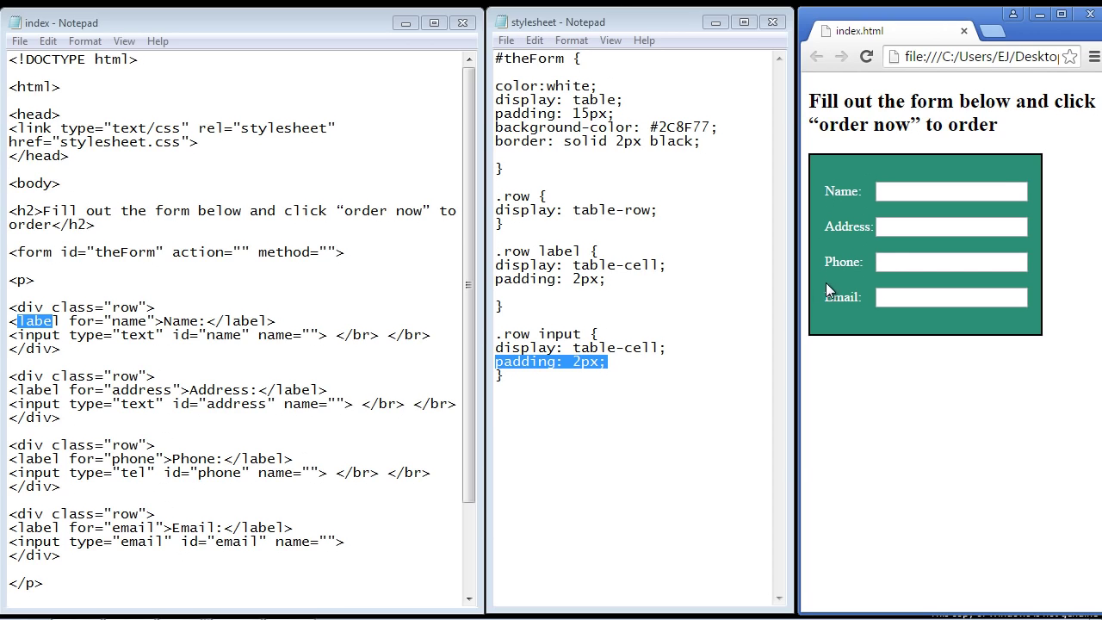
pyautogui.moveTo(864, 198)
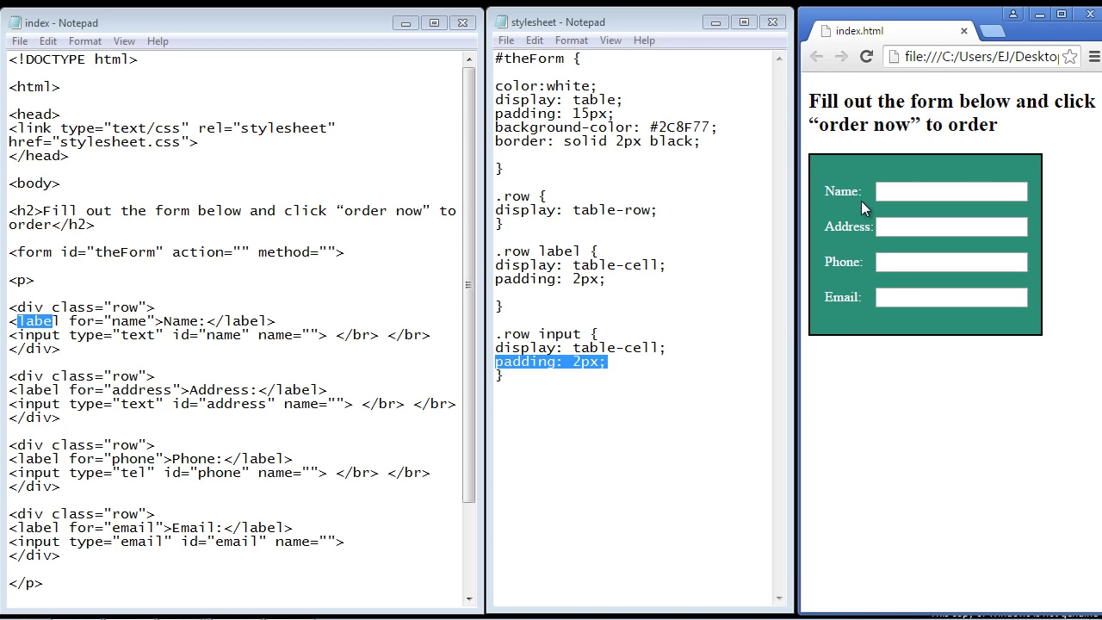
pyautogui.moveTo(850, 233)
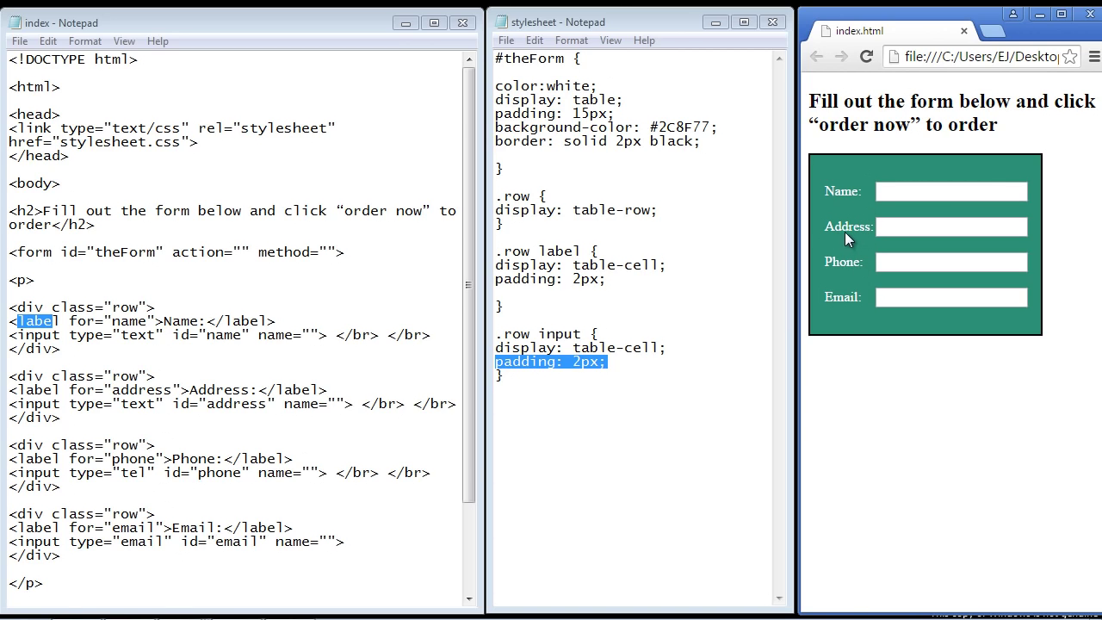
pyautogui.moveTo(871, 230)
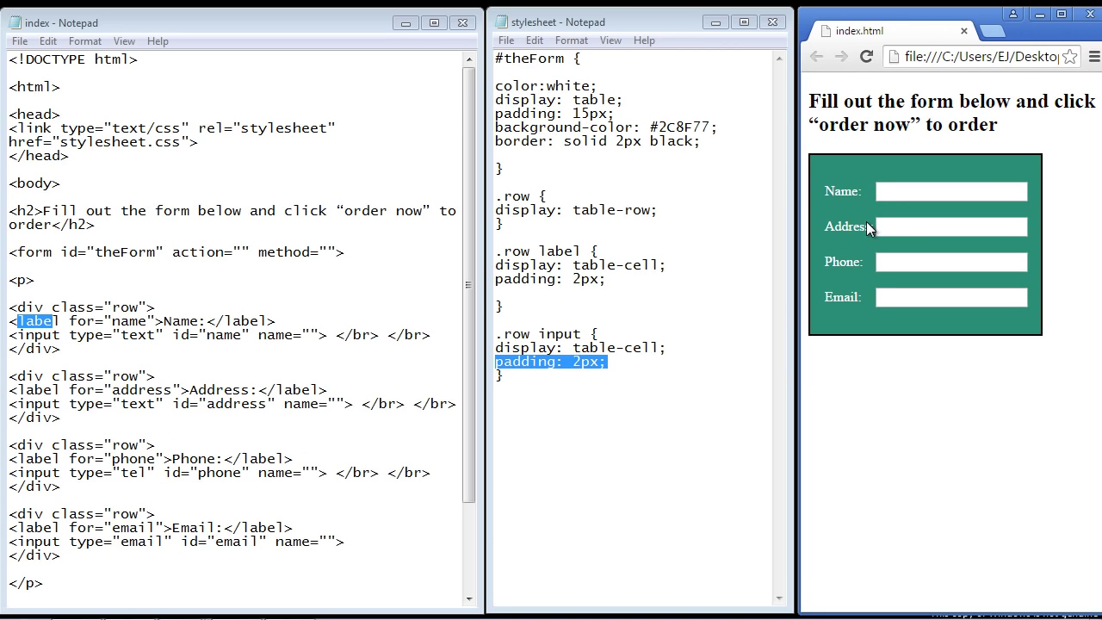
pyautogui.moveTo(820, 225)
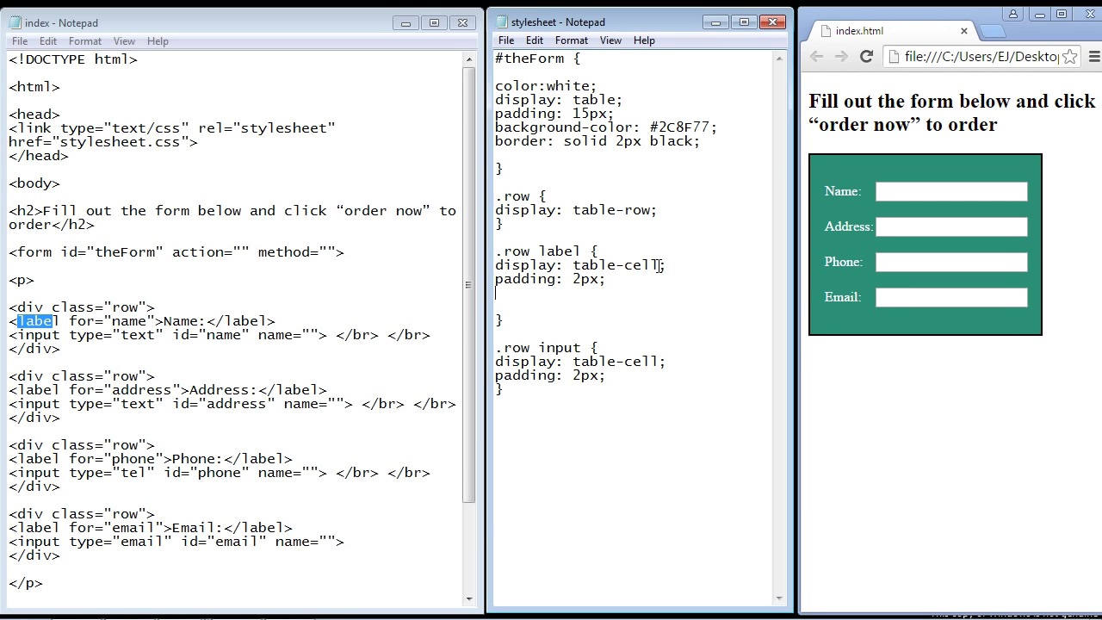
# - Add text-align:right; to the .row label rule and highlight it
pyautogui.write('text-align:right;')
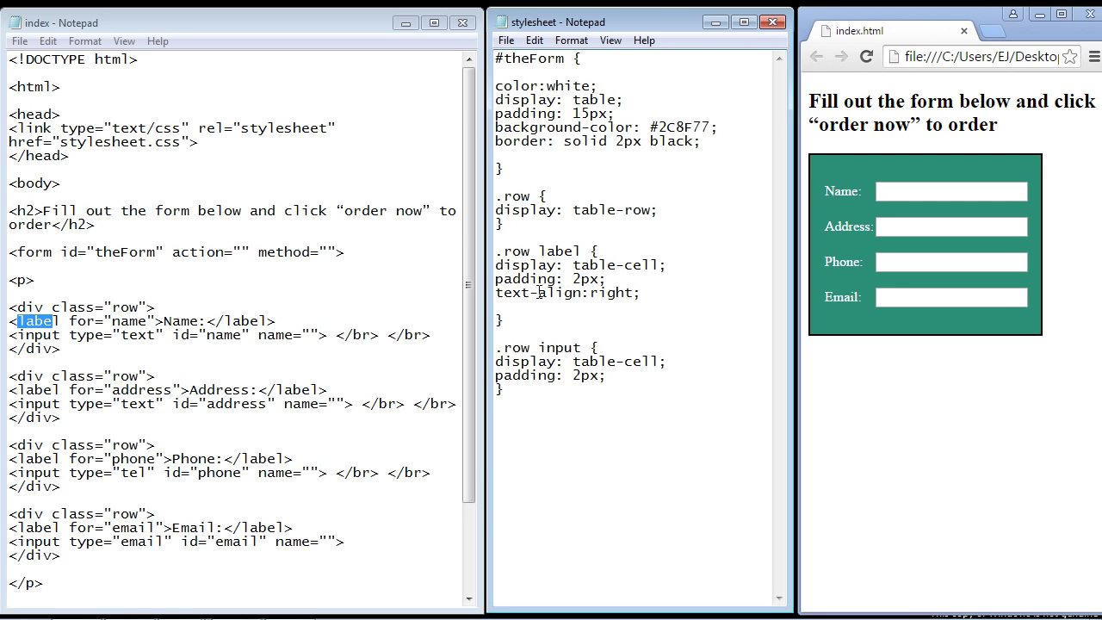
pyautogui.doubleClick(535, 293)
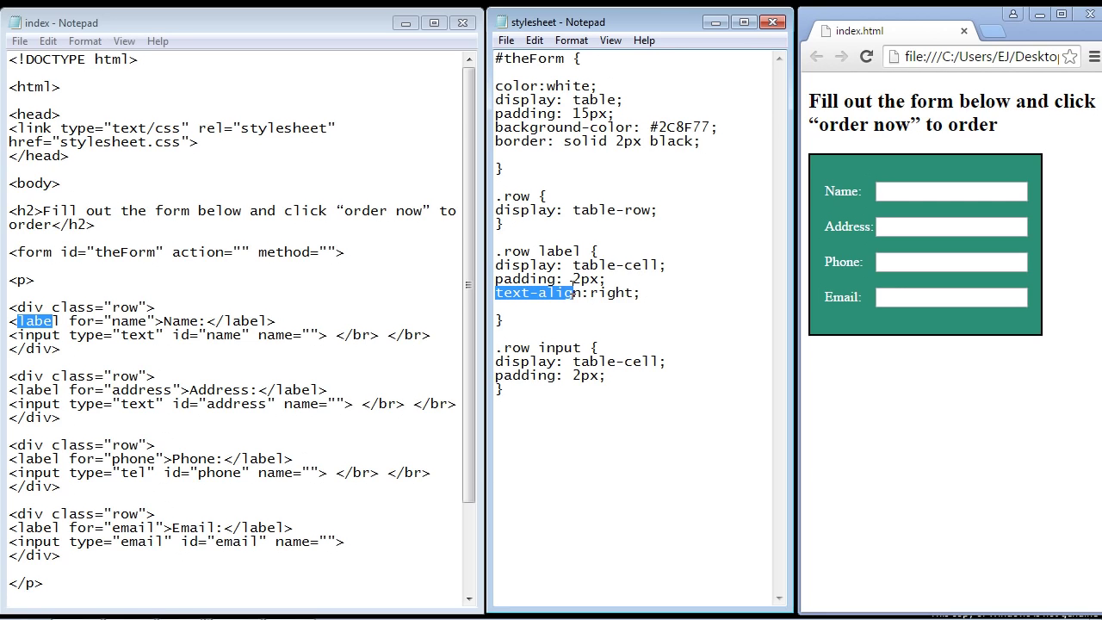
pyautogui.click(506, 40)
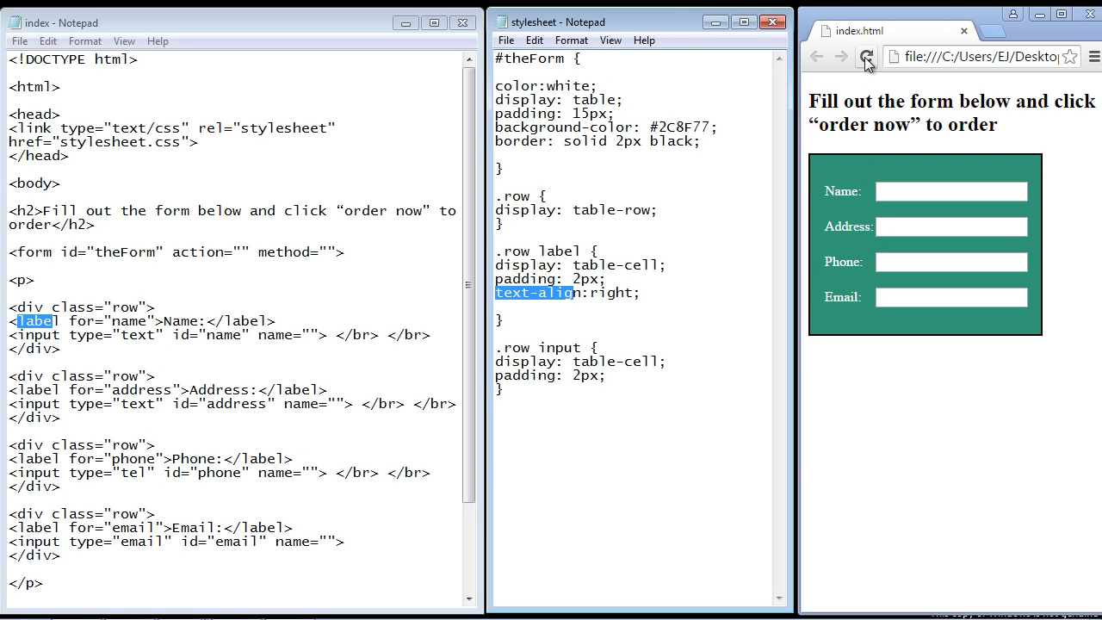
# - Reload Chrome to show Name, Address, Phone and Email labels right-aligned
pyautogui.click(867, 57)
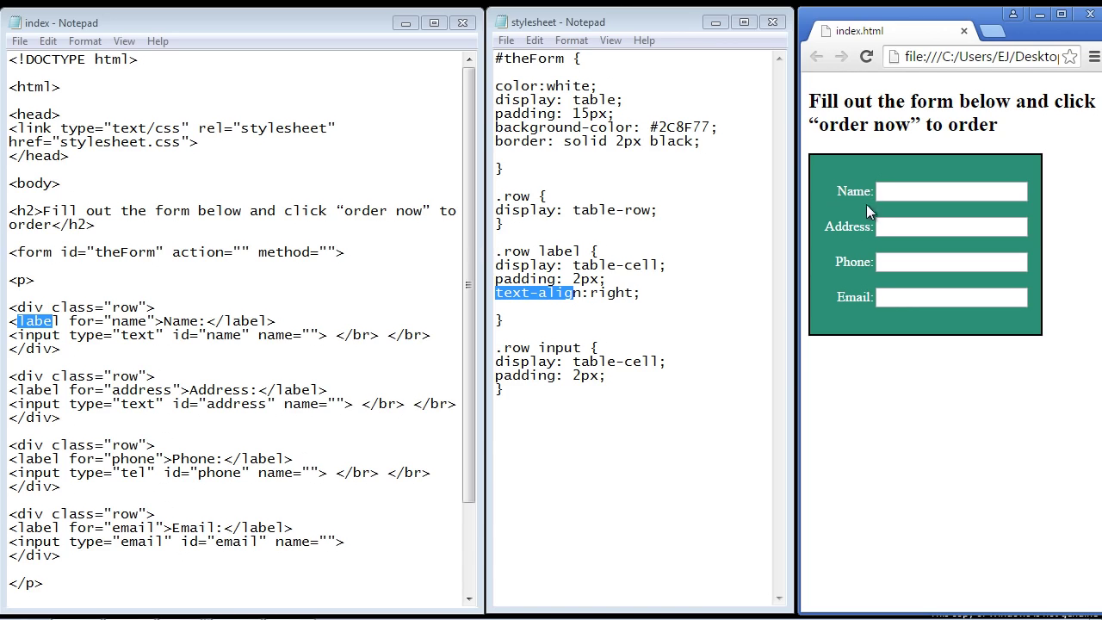
pyautogui.moveTo(834, 253)
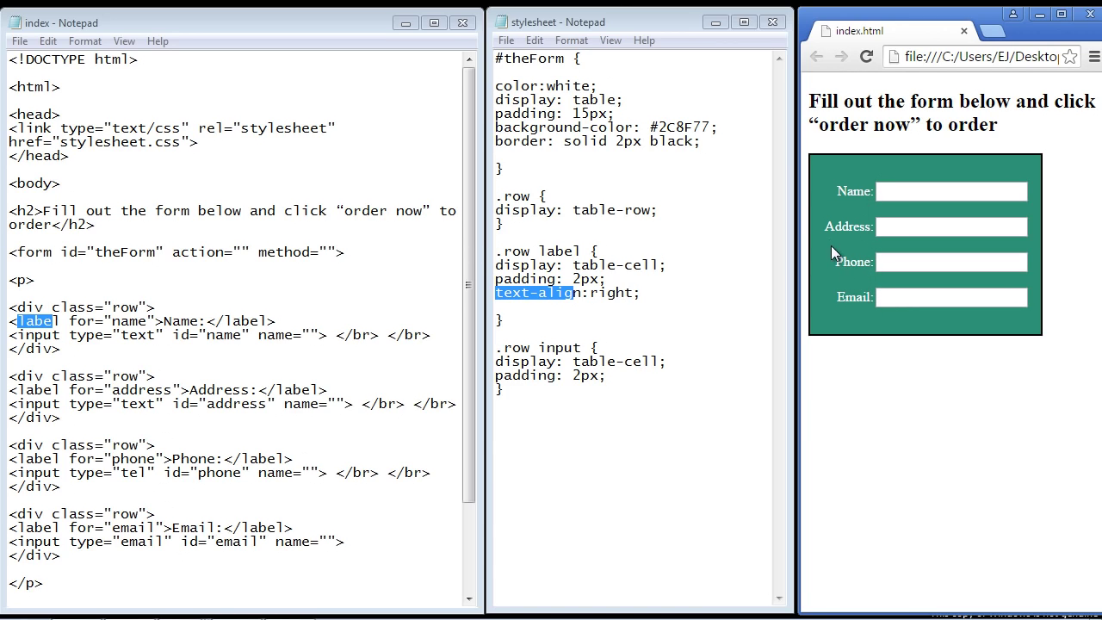
pyautogui.moveTo(827, 226)
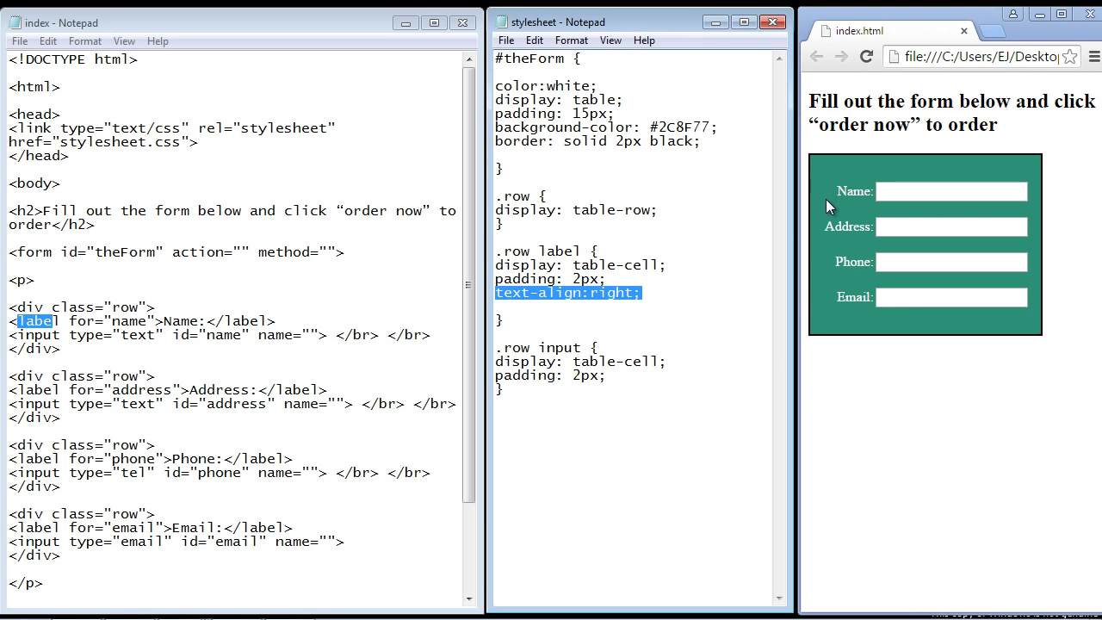
pyautogui.moveTo(873, 193)
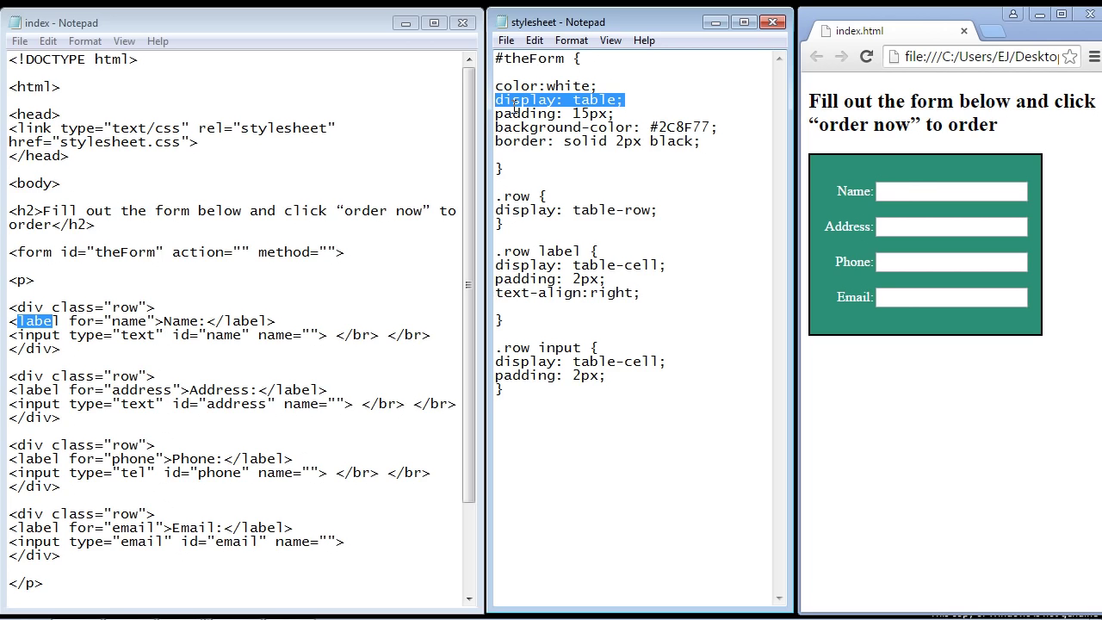
pyautogui.moveTo(940, 162)
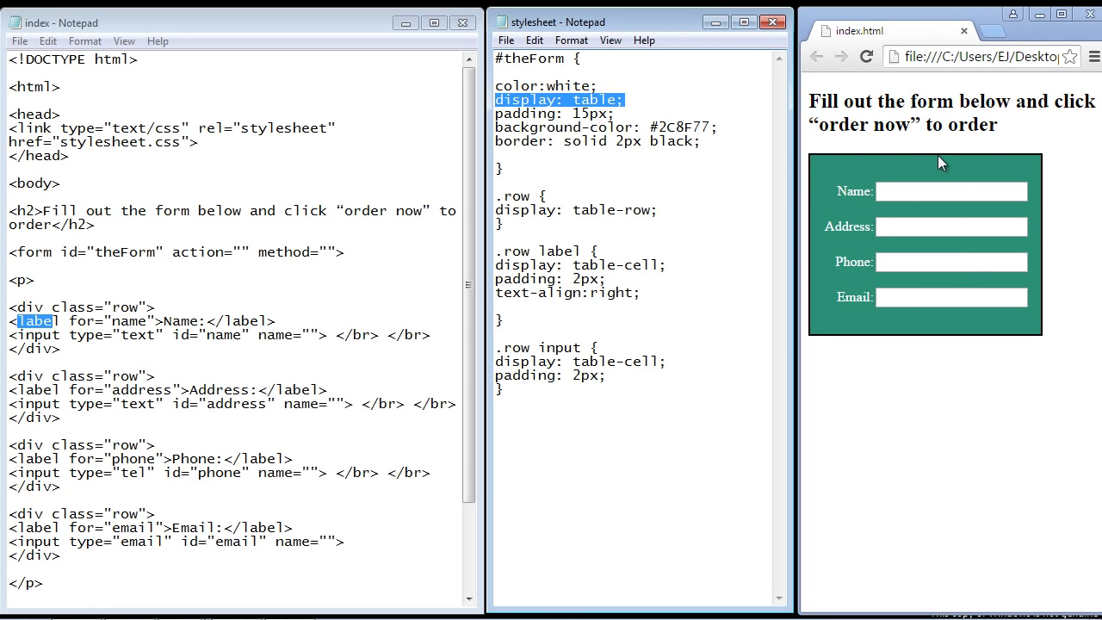
pyautogui.moveTo(902, 163)
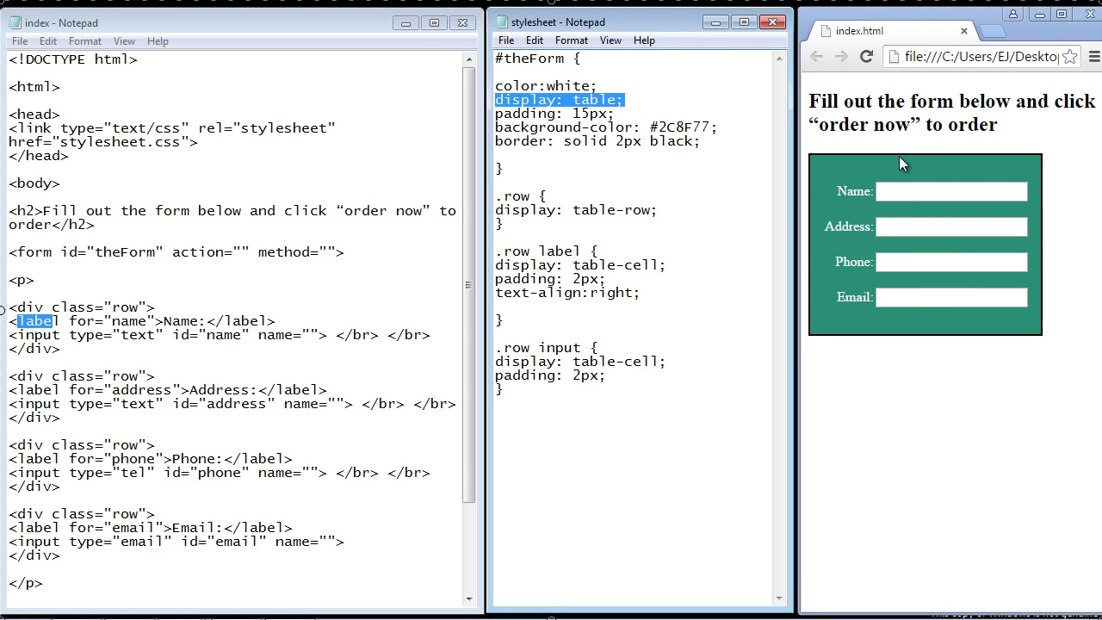